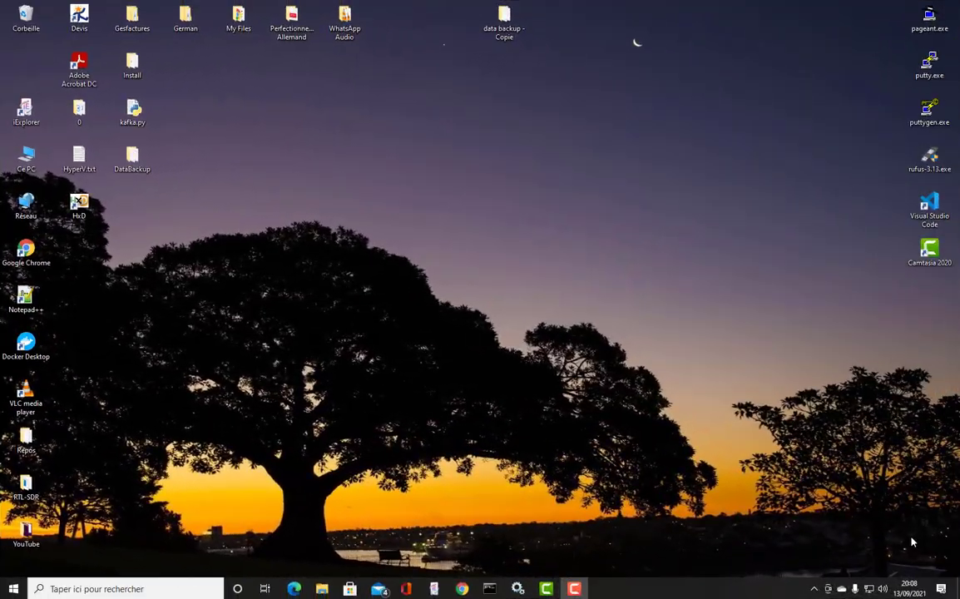
{"action": "mouse_move", "coordinate": [629, 595]}
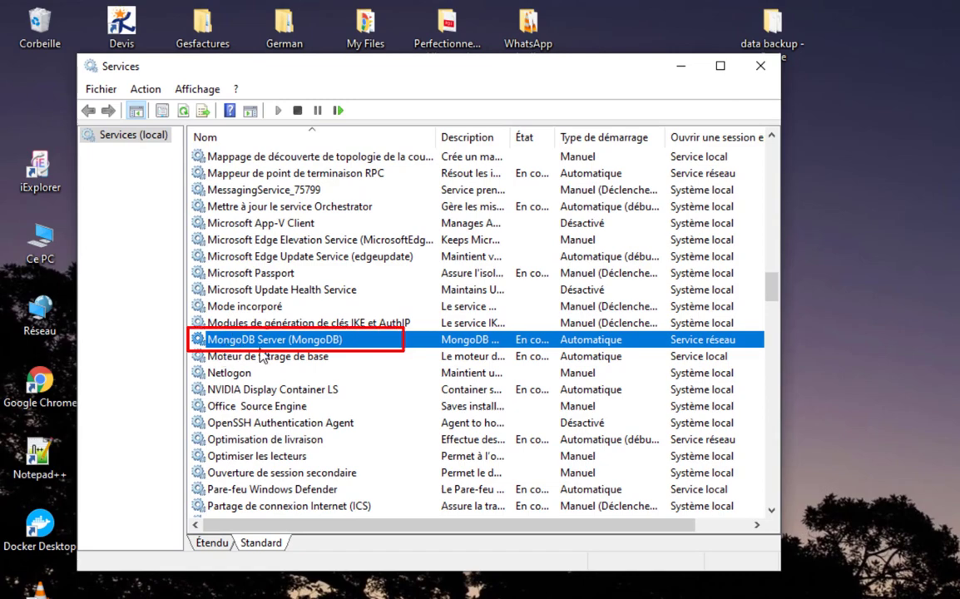
- View the MongoDB Server service properties to confirm it is running, then close them
{"action": "double_click", "coordinate": [275, 339]}
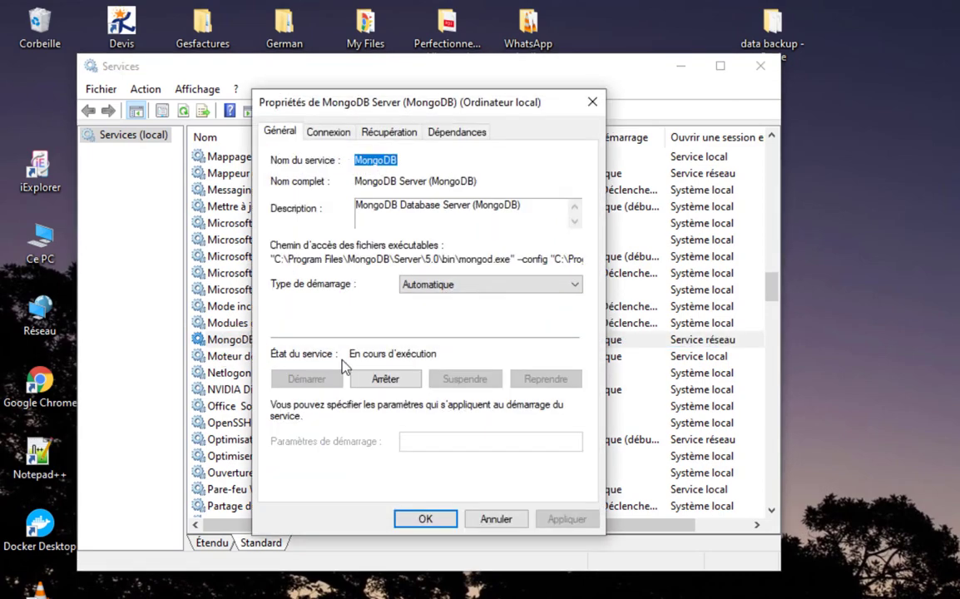
{"action": "left_click", "coordinate": [426, 519]}
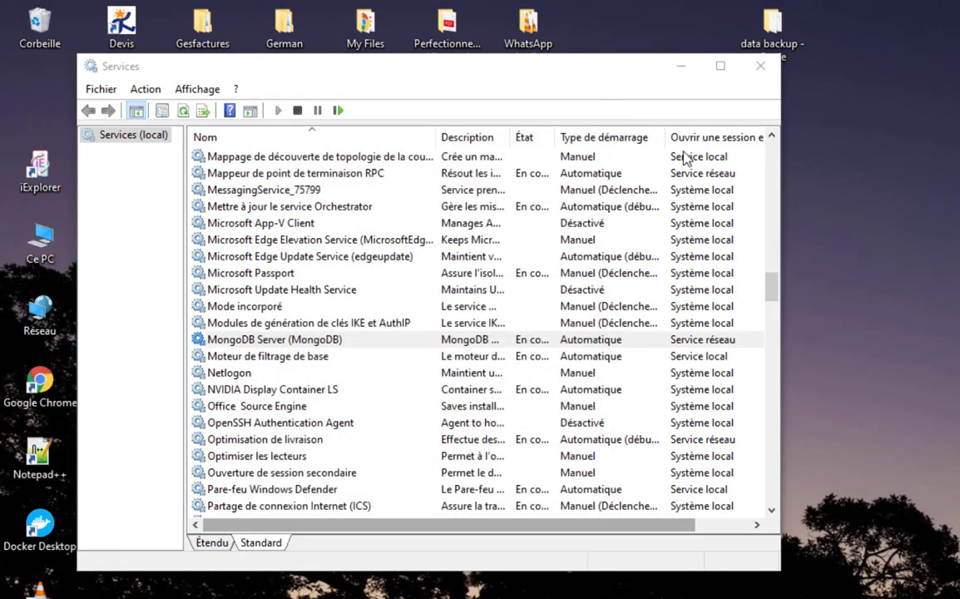
{"action": "left_click", "coordinate": [758, 67]}
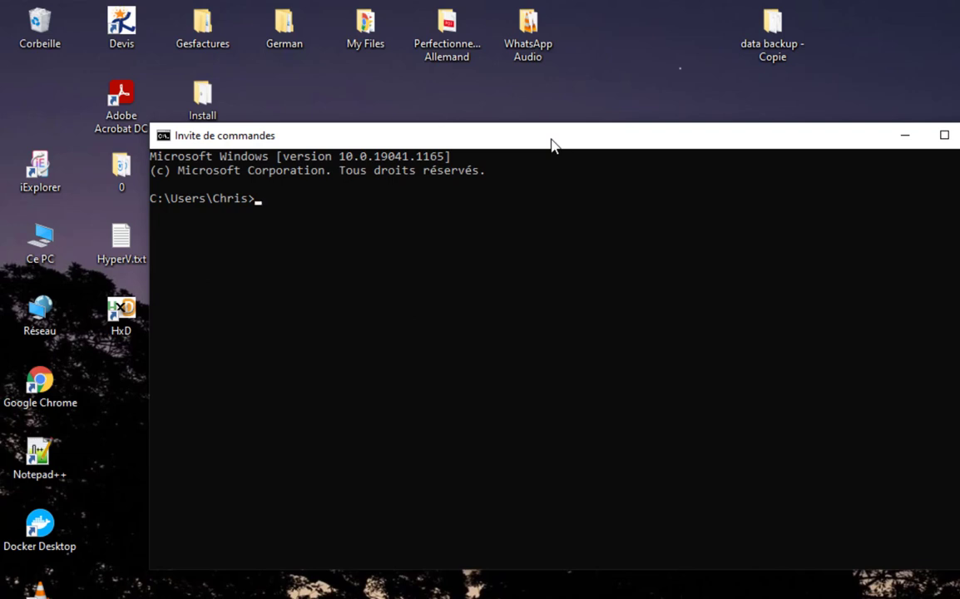
- Launch the mongo shell and list databases, showing admin, config and local
{"action": "type", "text": "mo"}
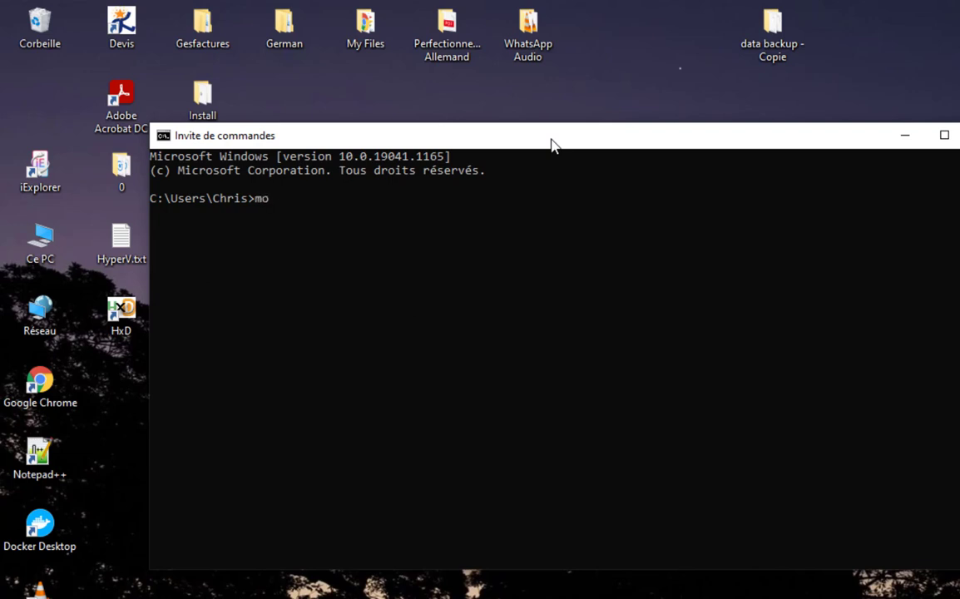
{"action": "type", "text": "ngo"}
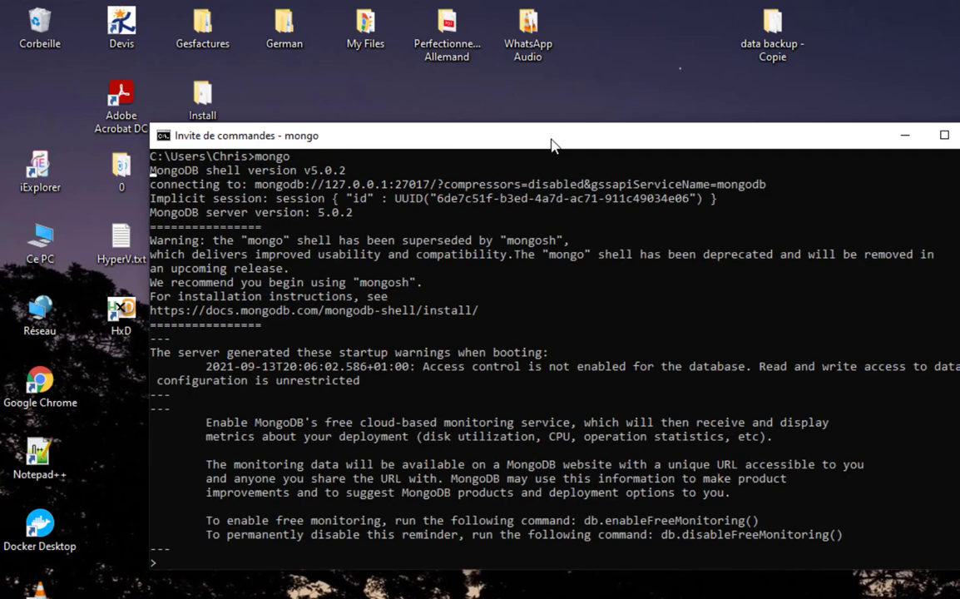
{"action": "type", "text": "x"}
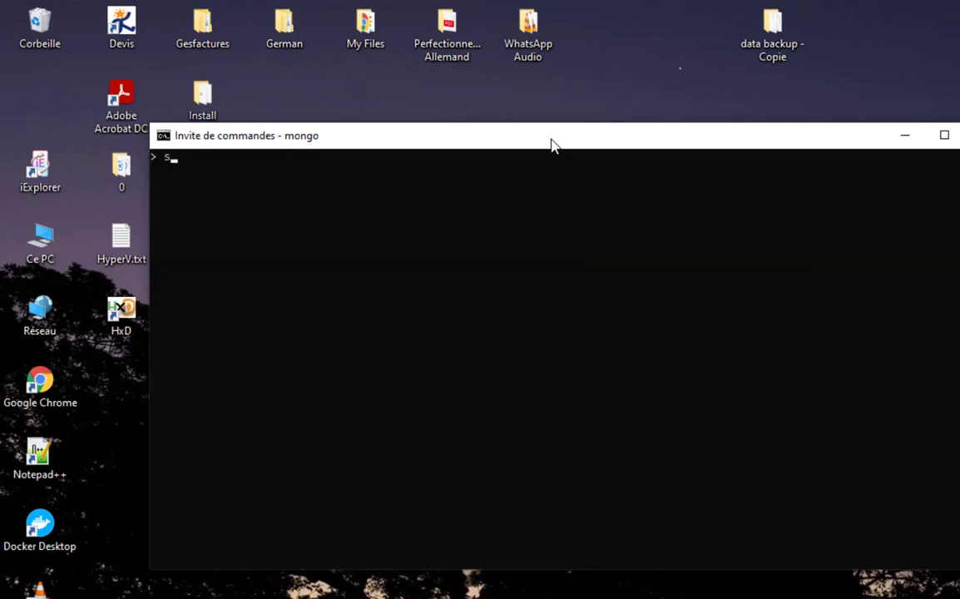
{"action": "type", "text": "how"}
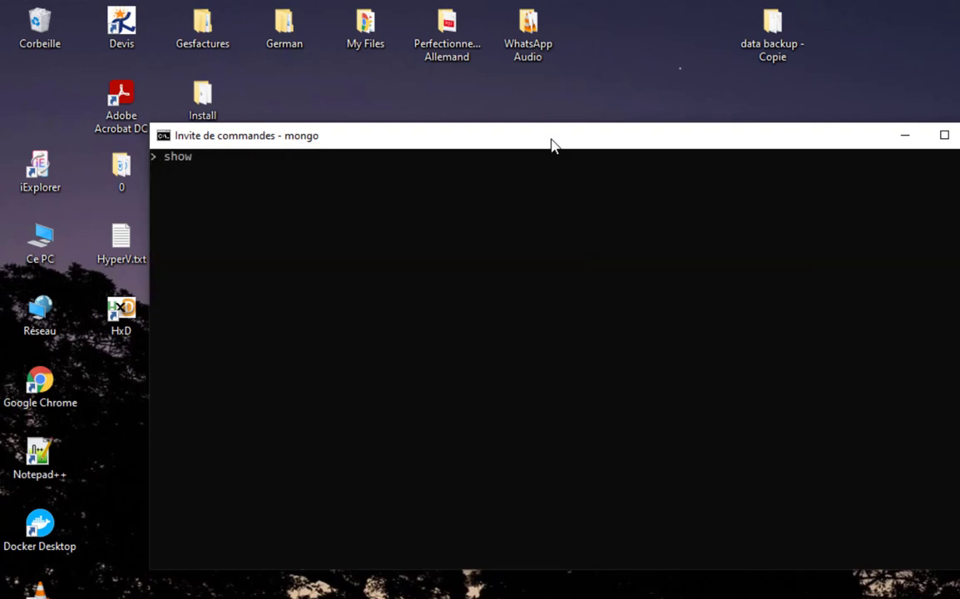
{"action": "type", "text": "dbs"}
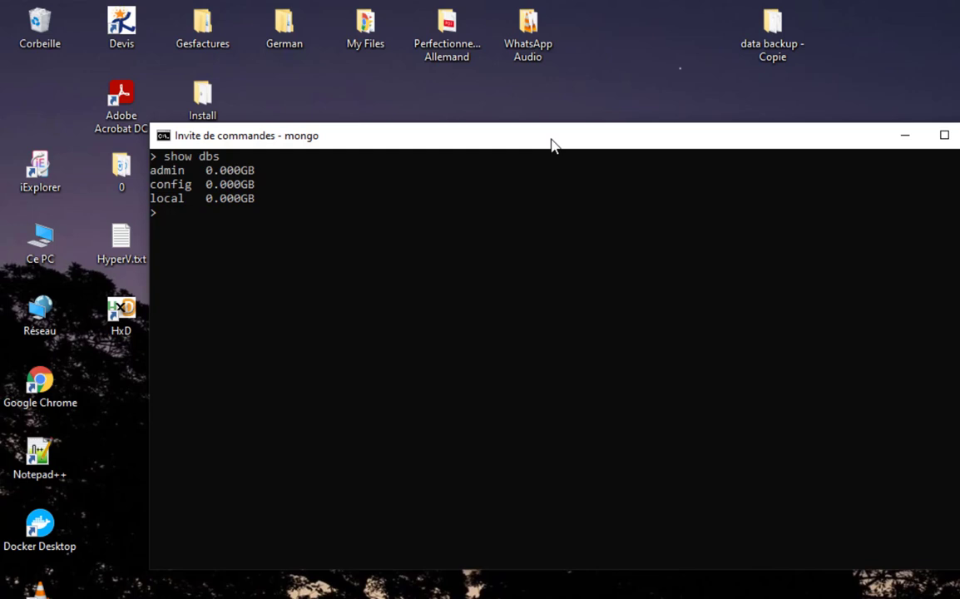
- Show the current database (test) and list its collections, which are empty
{"action": "type", "text": "db"}
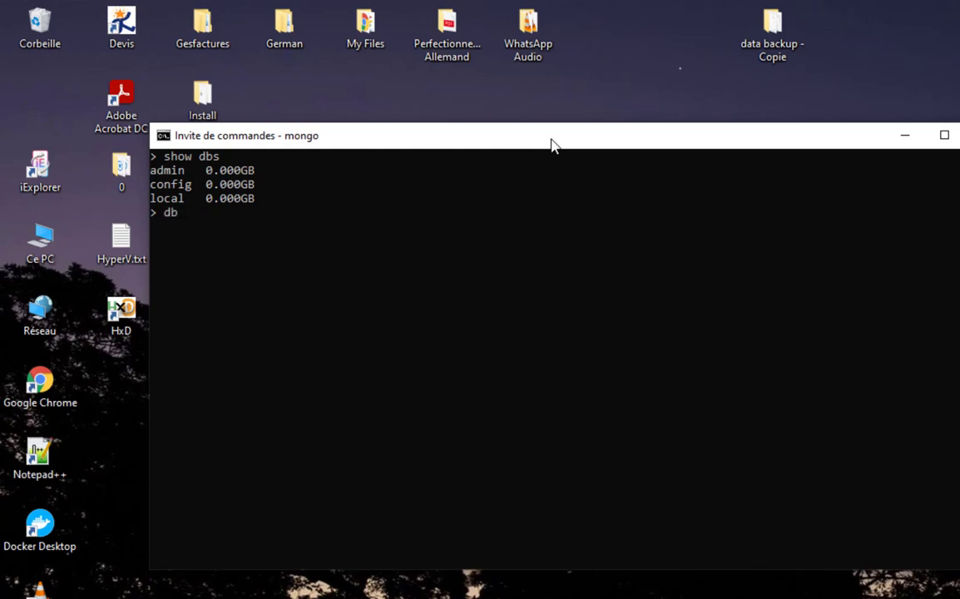
{"action": "key", "text": "enter"}
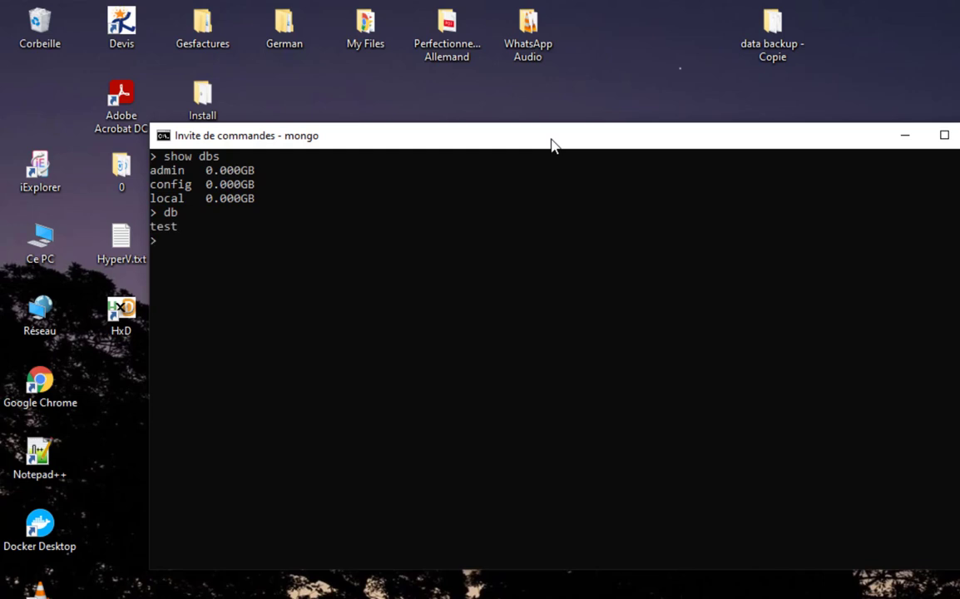
{"action": "type", "text": "show colle"}
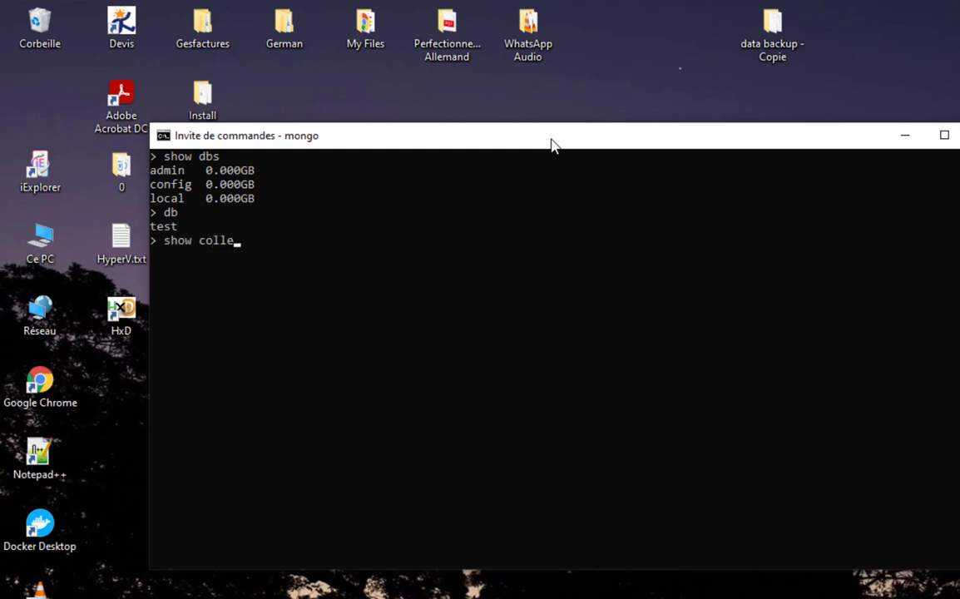
{"action": "type", "text": "ctions"}
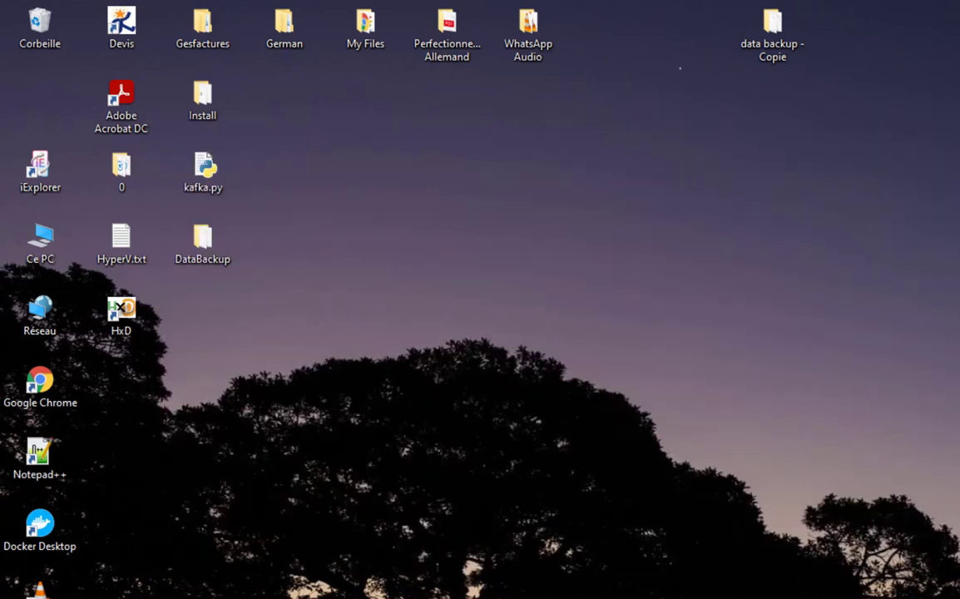
- Delete the mongod.lock file from the desktop DataBackup folder, confirming with Oui
{"action": "double_click", "coordinate": [204, 239]}
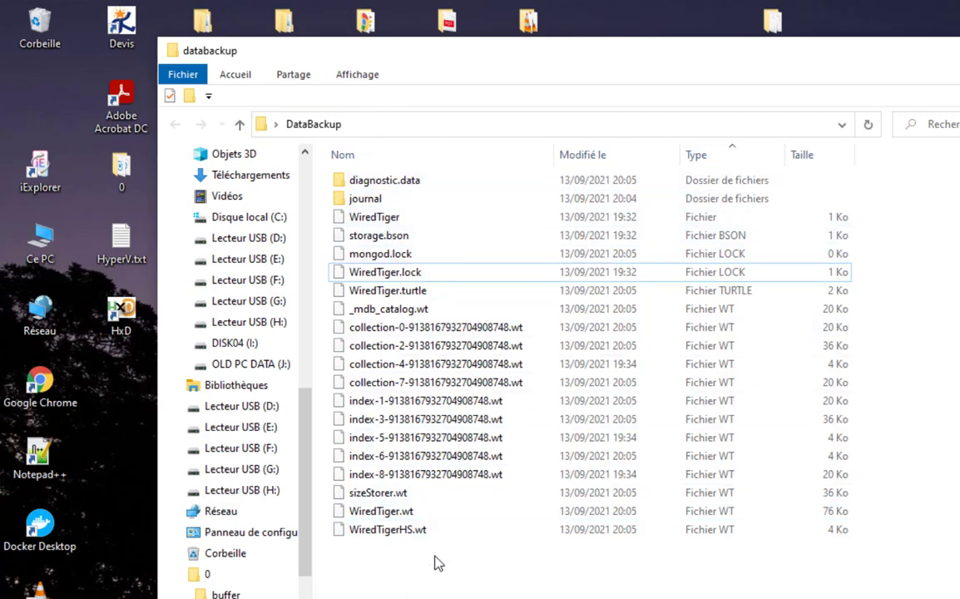
{"action": "mouse_move", "coordinate": [952, 236]}
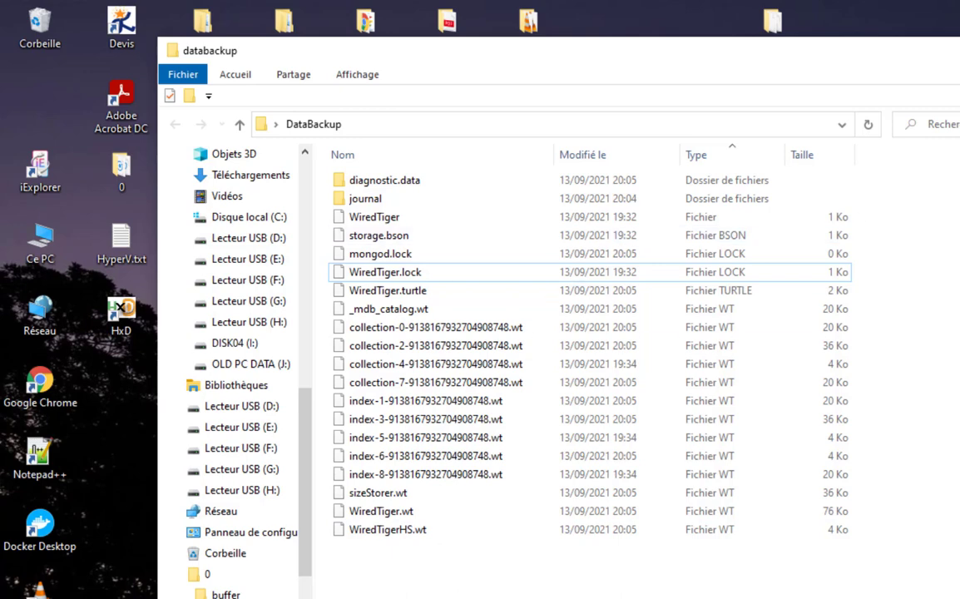
{"action": "mouse_move", "coordinate": [624, 109]}
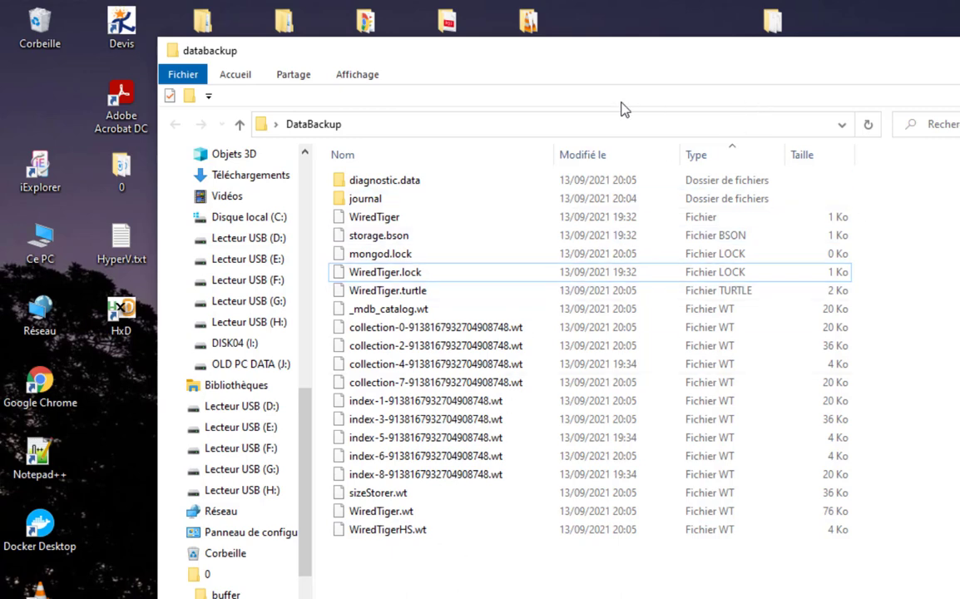
{"action": "left_click", "coordinate": [432, 344]}
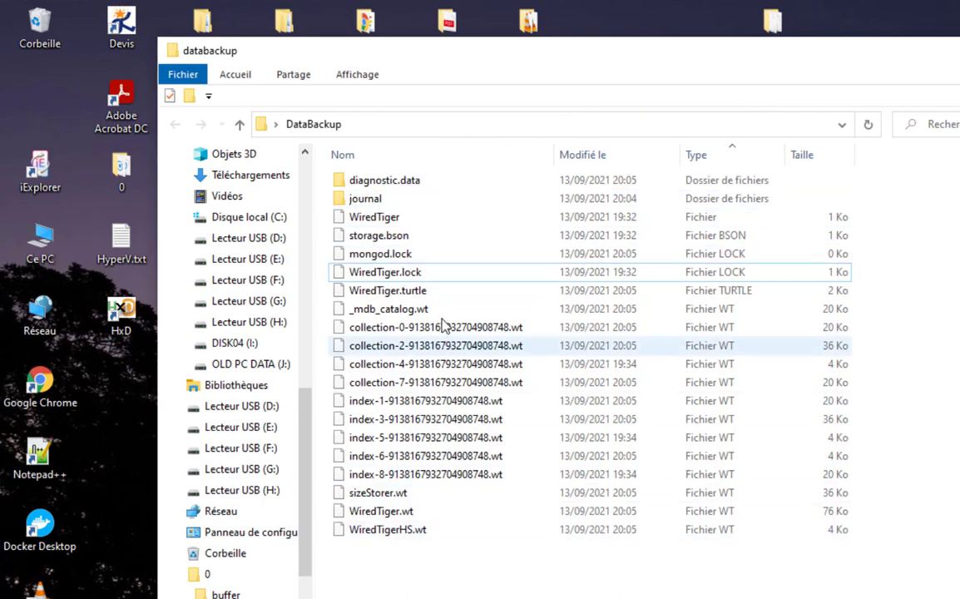
{"action": "mouse_move", "coordinate": [403, 253]}
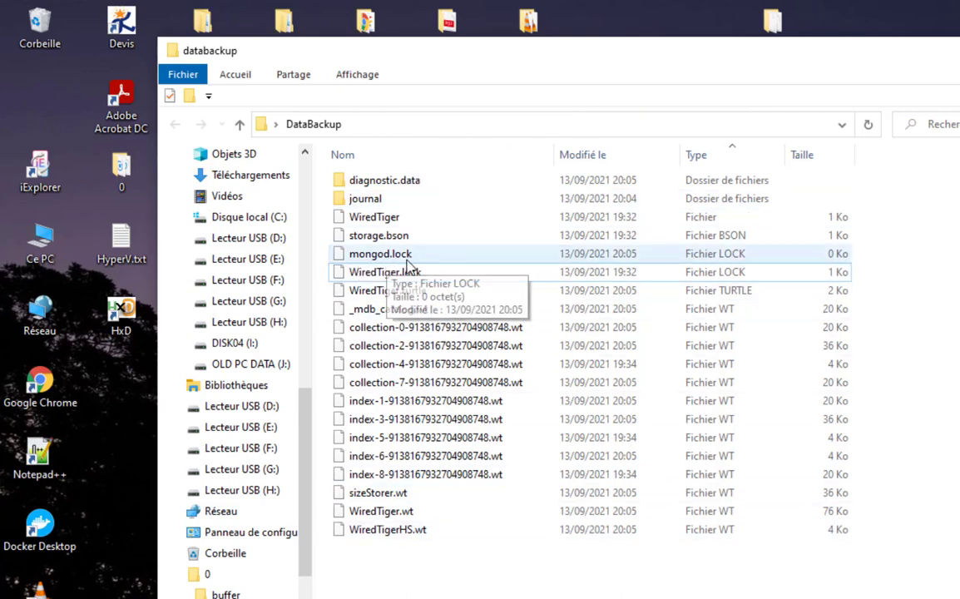
{"action": "left_click", "coordinate": [379, 253]}
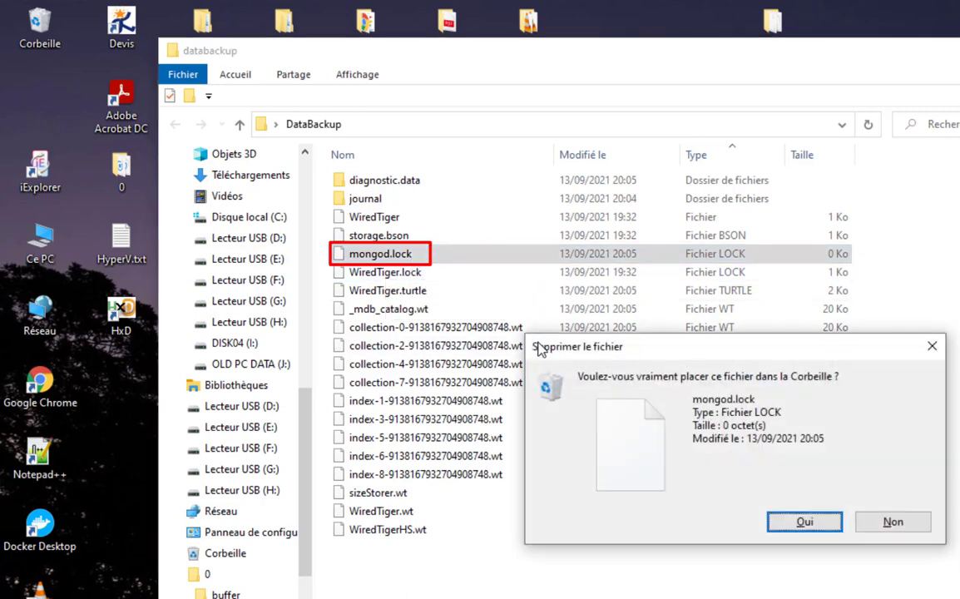
{"action": "left_click", "coordinate": [804, 522]}
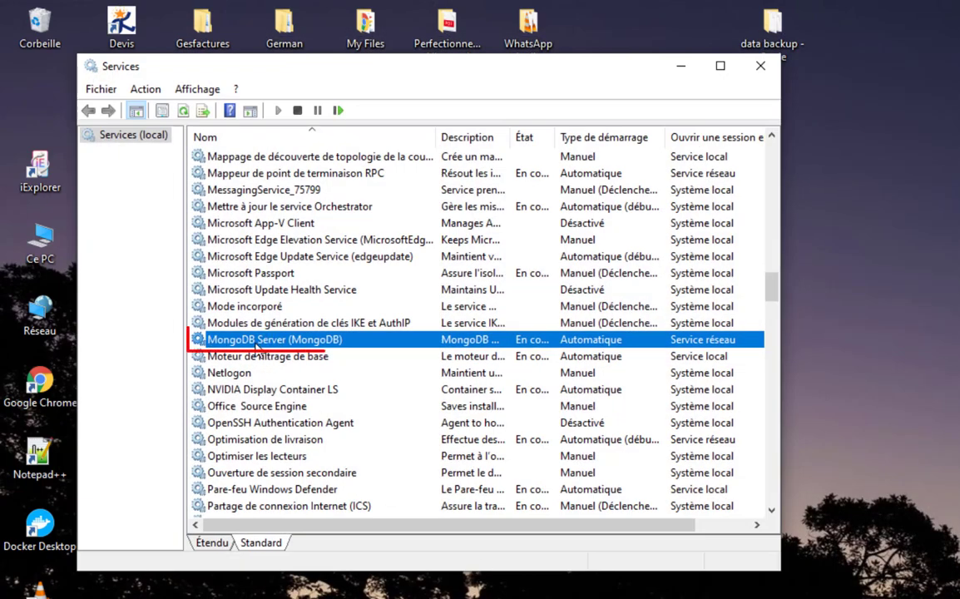
- Stop the MongoDB Server service via Arrêter from its context menu
{"action": "right_click", "coordinate": [274, 339]}
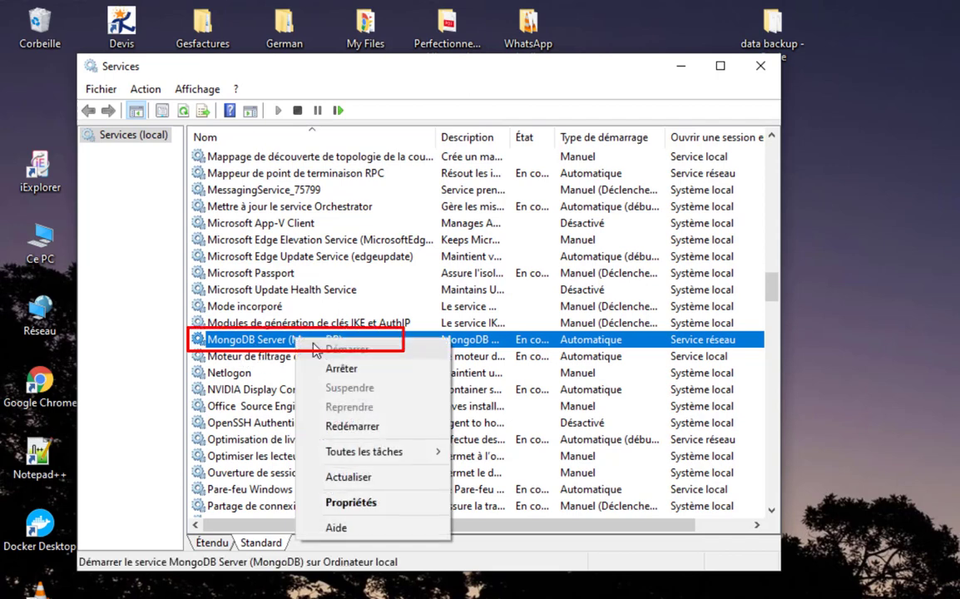
{"action": "left_click", "coordinate": [341, 369]}
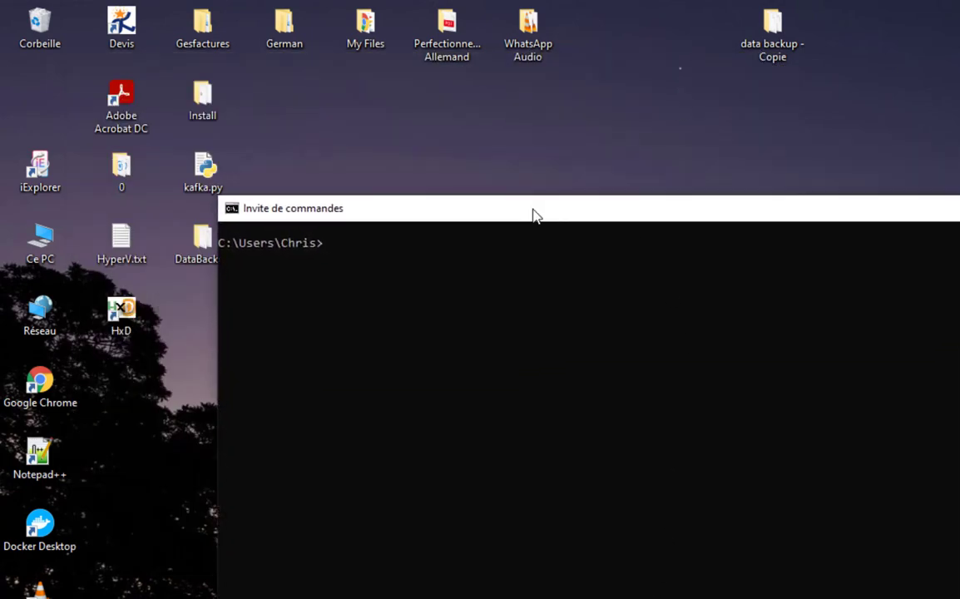
- Enter mongod --dbpath "" with the quoted path still empty, without running it
{"action": "type", "text": "mongod"}
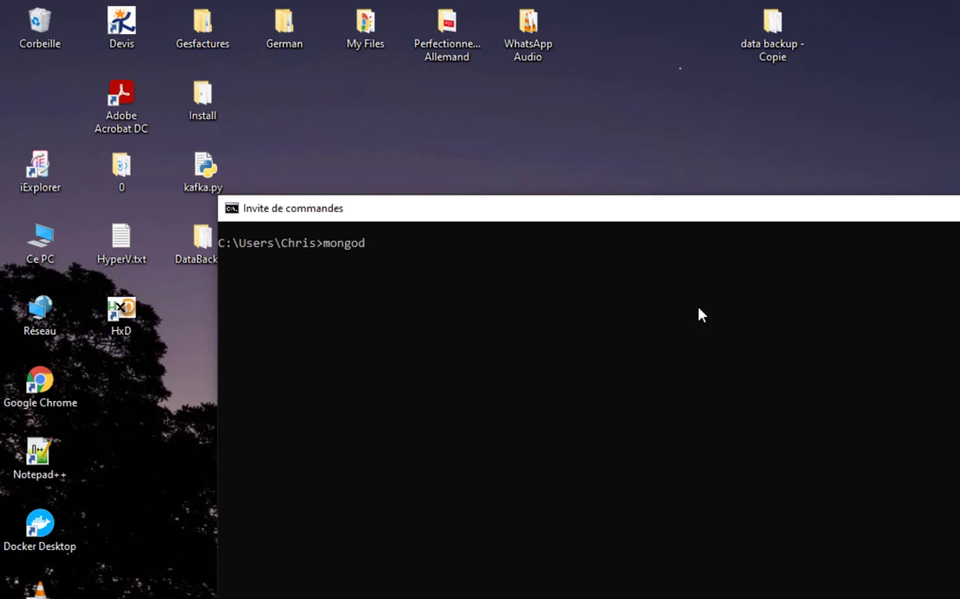
{"action": "type", "text": "--d"}
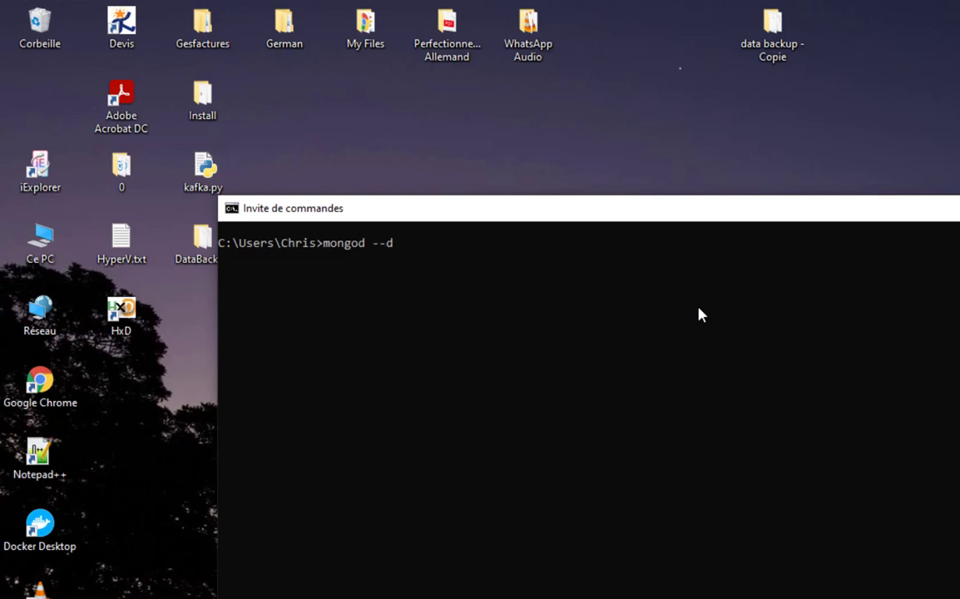
{"action": "type", "text": "pa"}
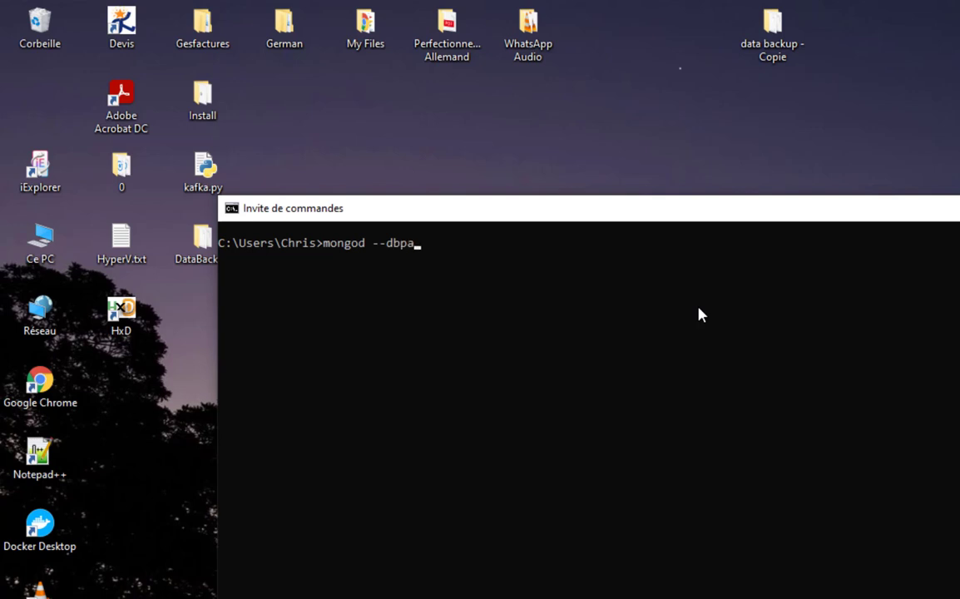
{"action": "type", "text": "t"}
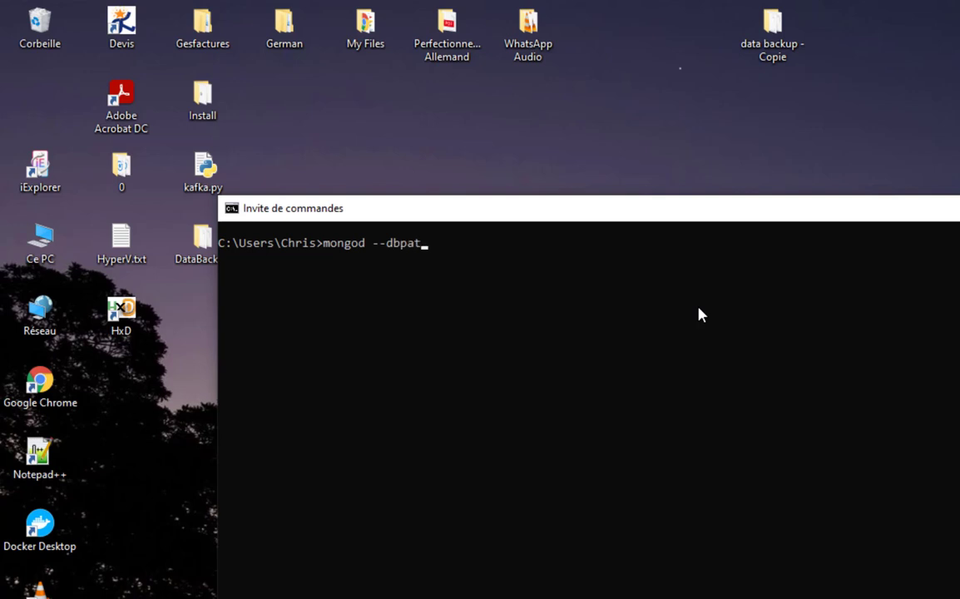
{"action": "type", "text": "h"}
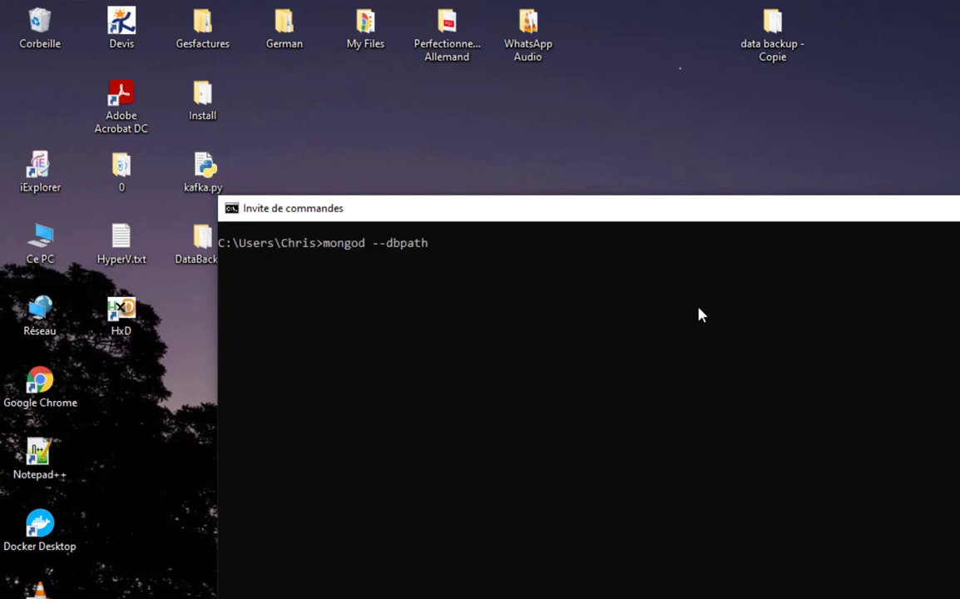
{"action": "type", "text": "\"\""}
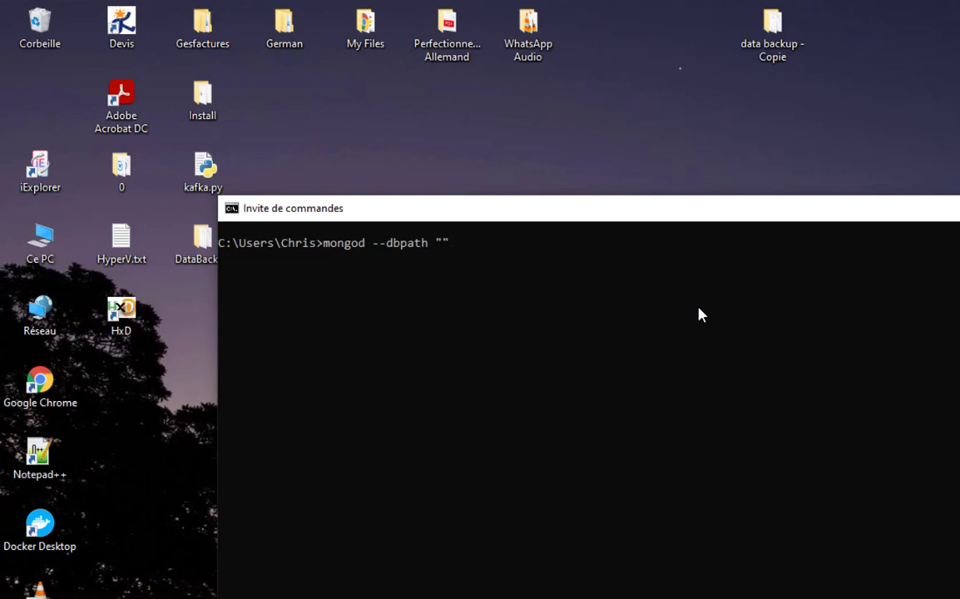
{"action": "mouse_move", "coordinate": [491, 257]}
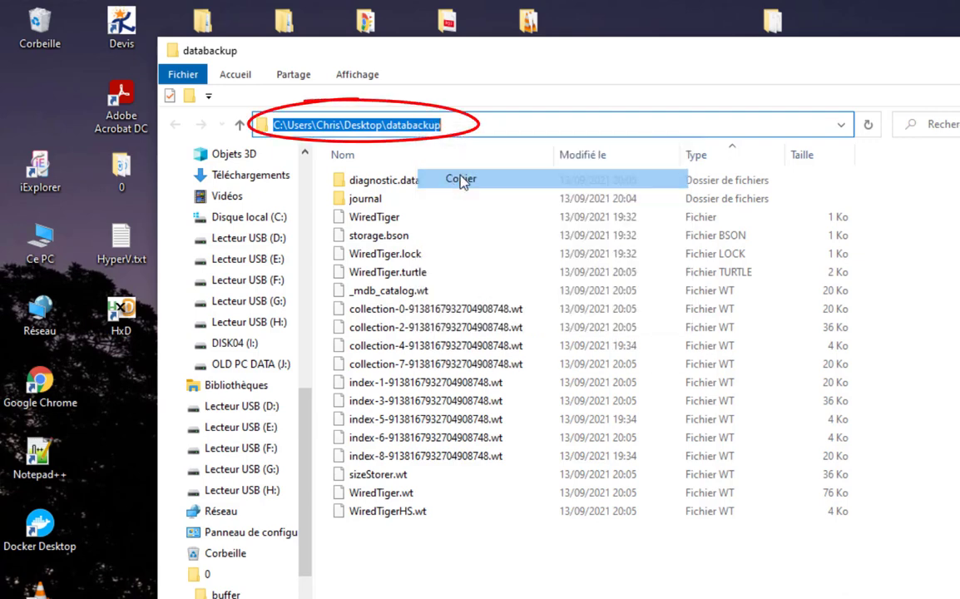
{"action": "mouse_move", "coordinate": [447, 466]}
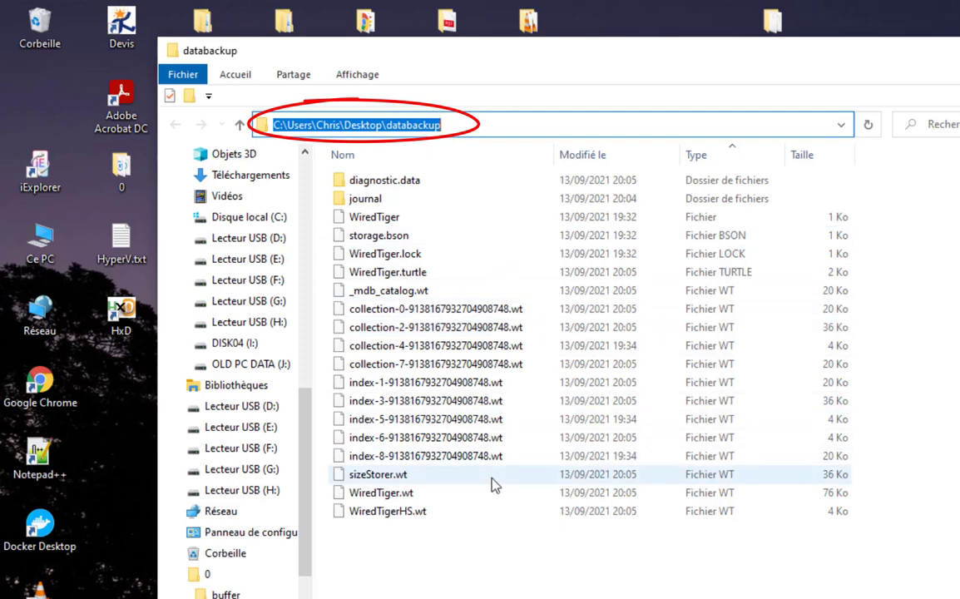
{"action": "mouse_move", "coordinate": [380, 492]}
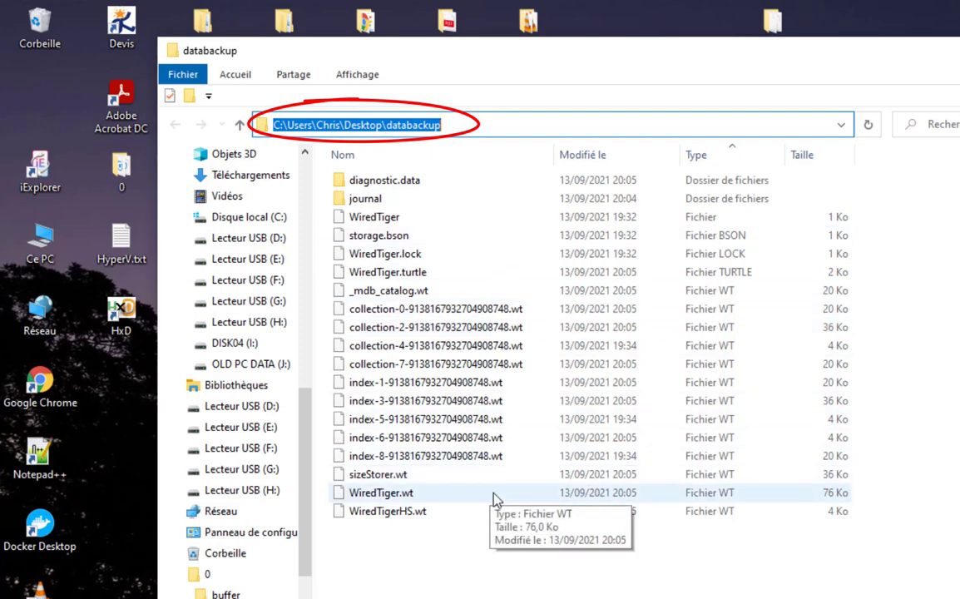
{"action": "mouse_move", "coordinate": [392, 542]}
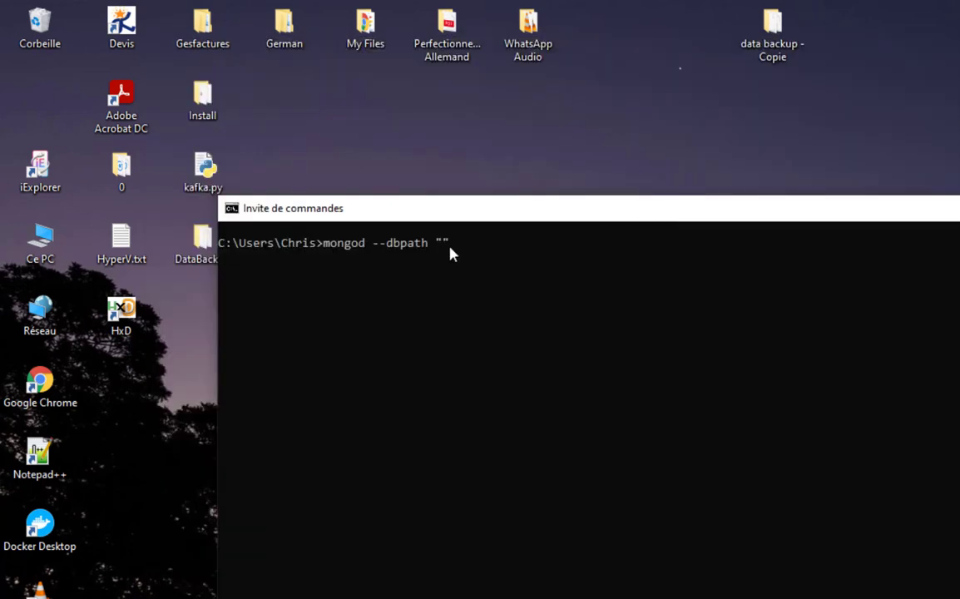
- Run mongod with --dbpath C:\Users\Chris\Desktop\databackup and watch its startup log
{"action": "type", "text": "C:\\Users\\Chris\\Desktop\\databackup"}
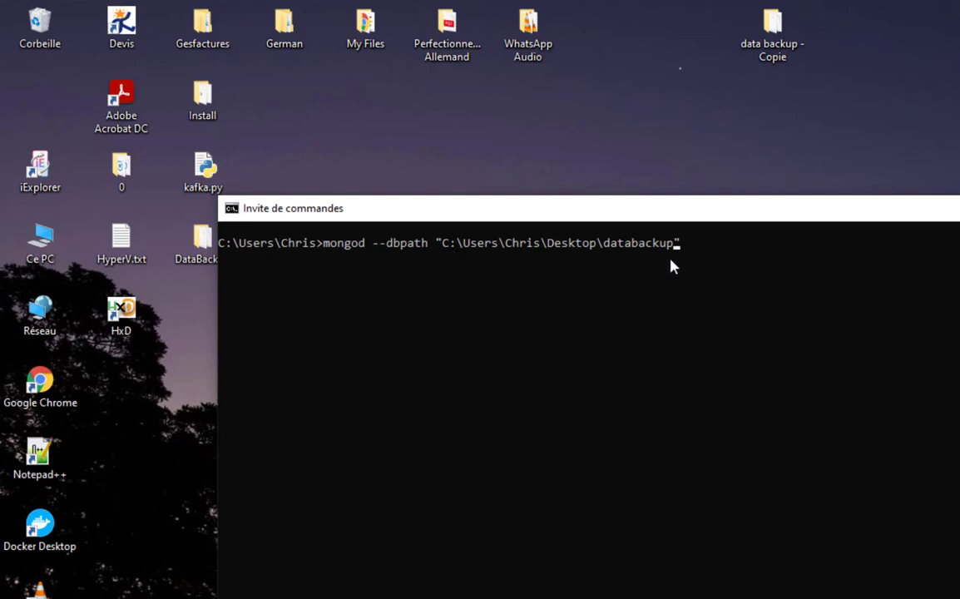
{"action": "mouse_move", "coordinate": [632, 260]}
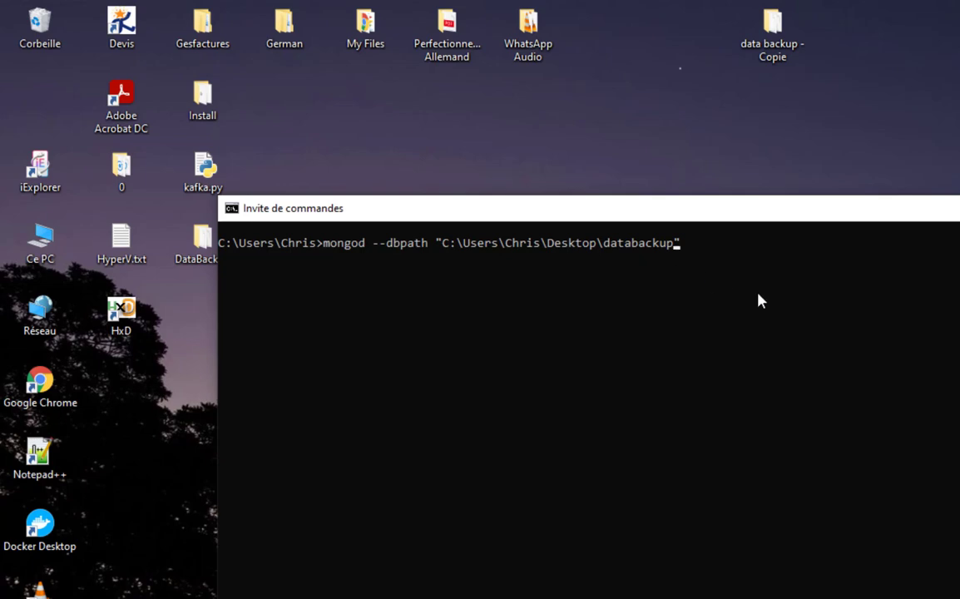
{"action": "key", "text": "enter"}
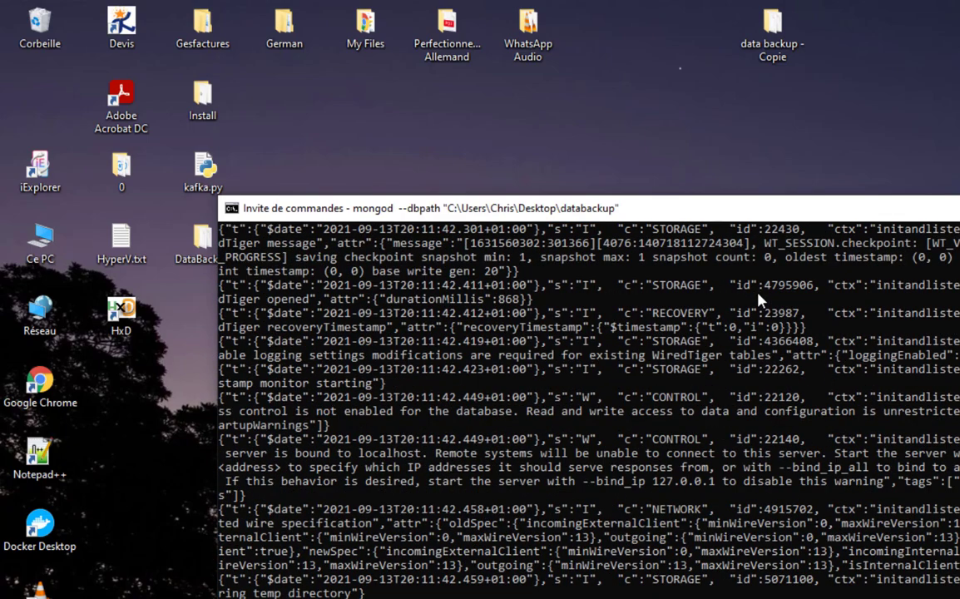
{"action": "scroll", "scroll_direction": "down", "scroll_amount": 3}
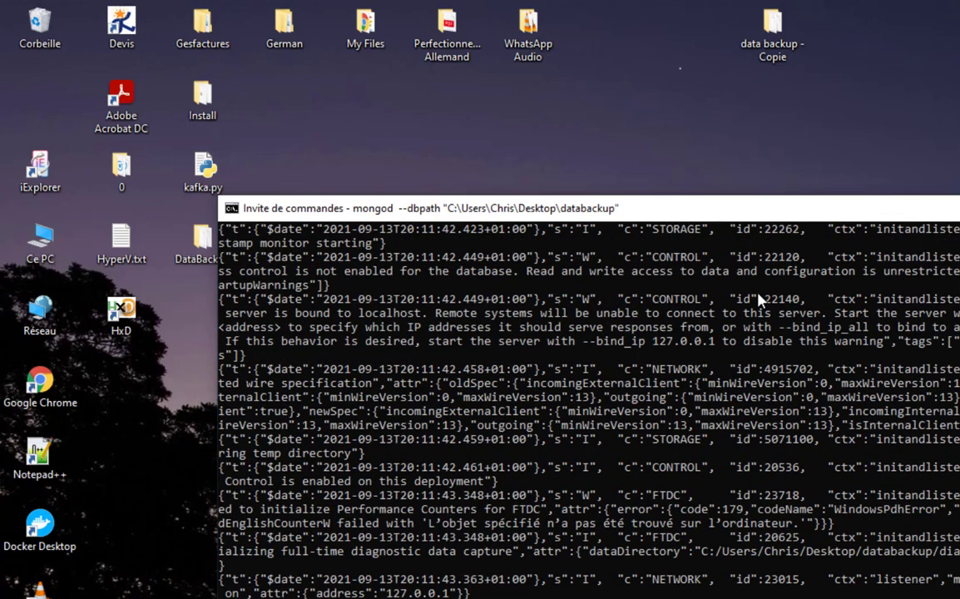
{"action": "mouse_move", "coordinate": [649, 546]}
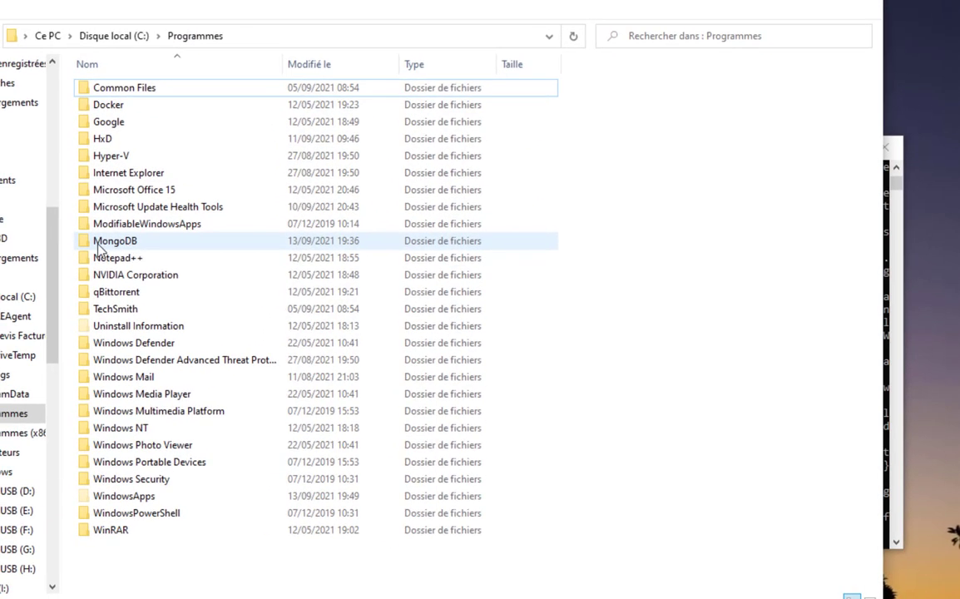
- Browse C:\Programmes\MongoDB\Server\5.0 into its default data folder
{"action": "left_click", "coordinate": [114, 240]}
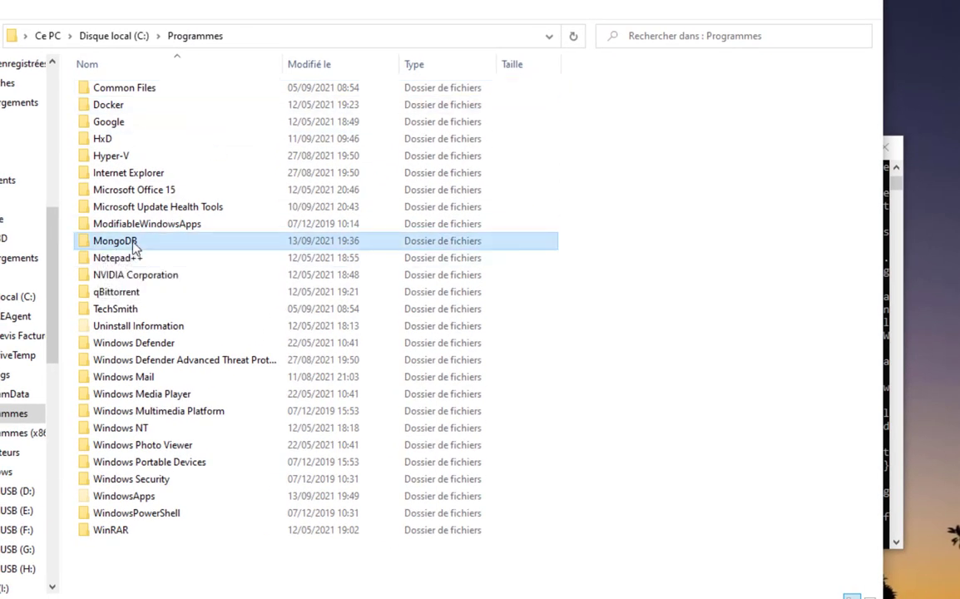
{"action": "double_click", "coordinate": [115, 239]}
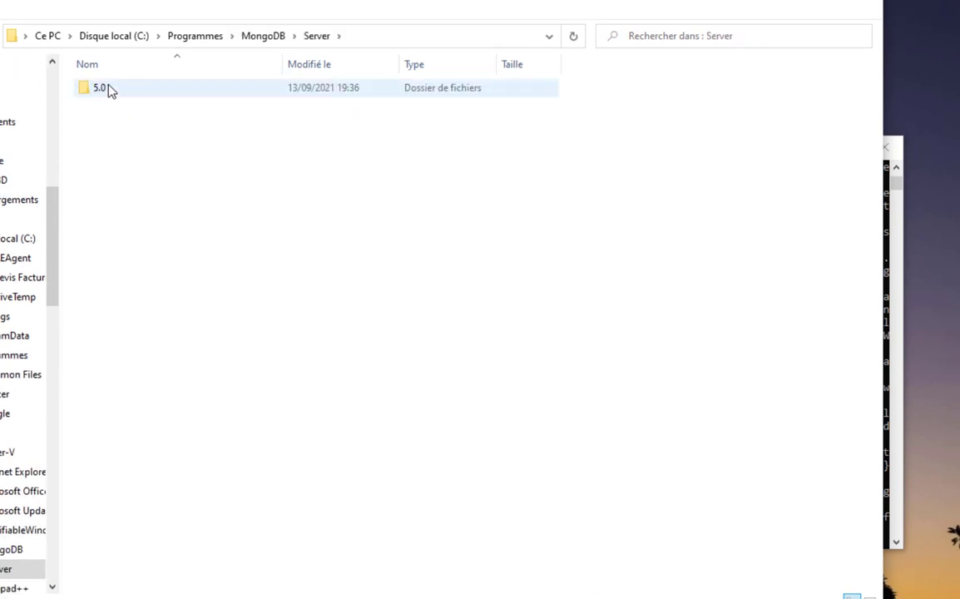
{"action": "double_click", "coordinate": [100, 87]}
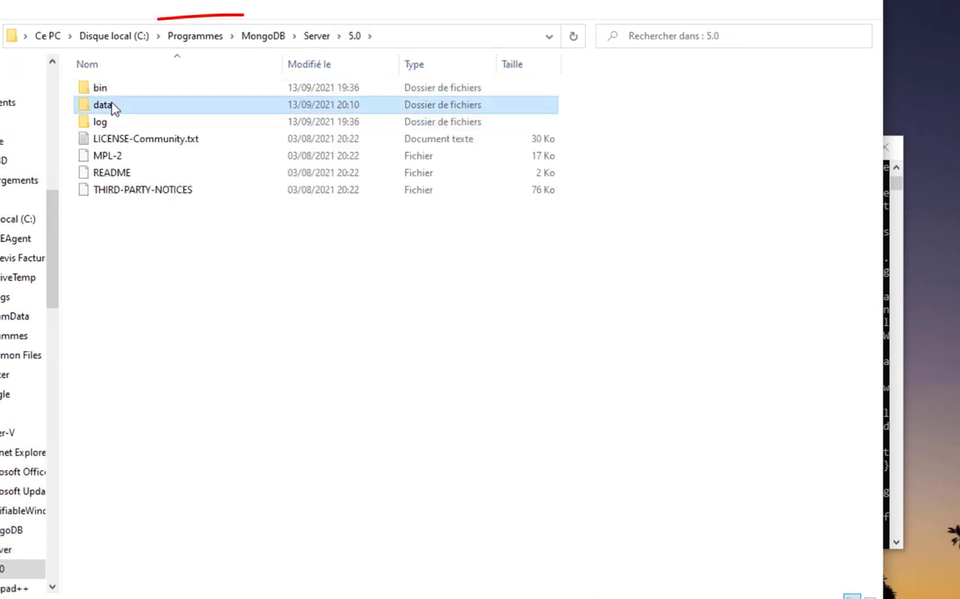
{"action": "double_click", "coordinate": [103, 103]}
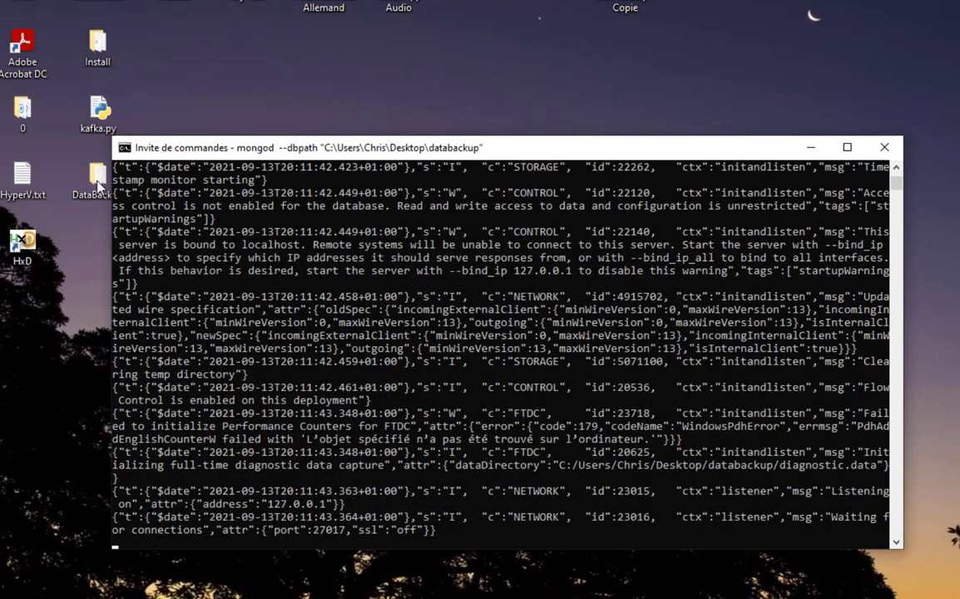
{"action": "mouse_move", "coordinate": [569, 165]}
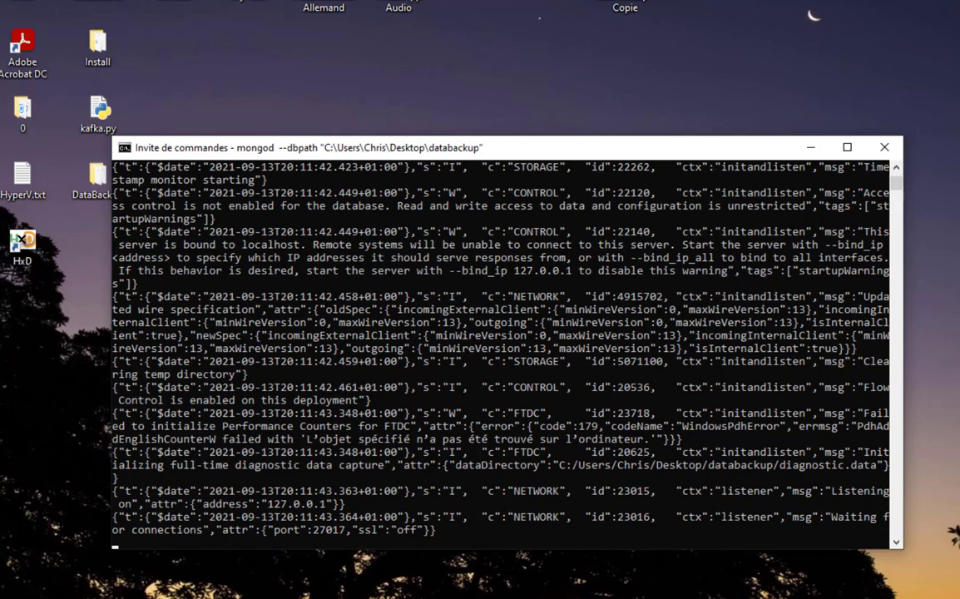
- Launch the mongo shell in a new Command Prompt and clear the screen
{"action": "left_click", "coordinate": [885, 146]}
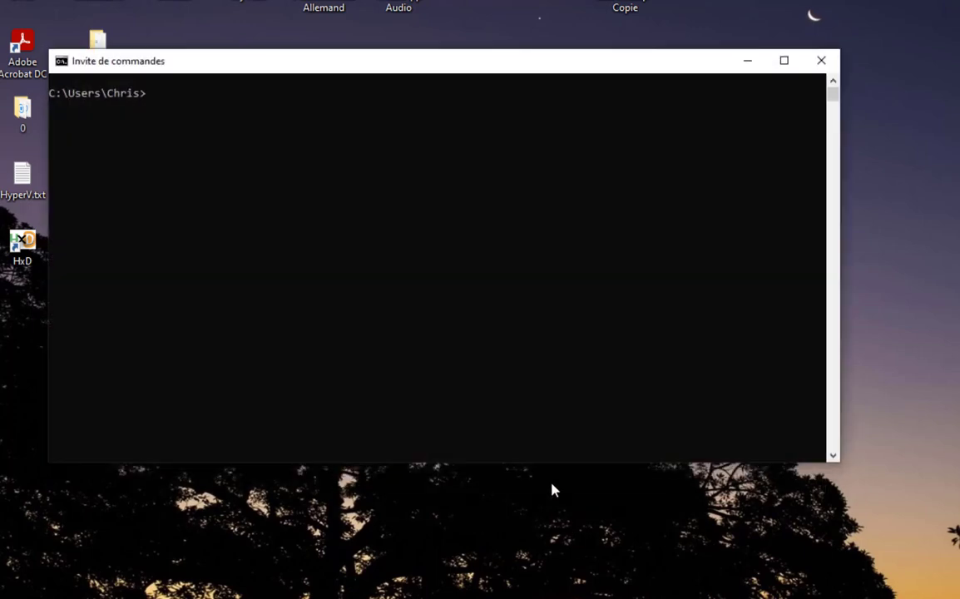
{"action": "type", "text": "mon"}
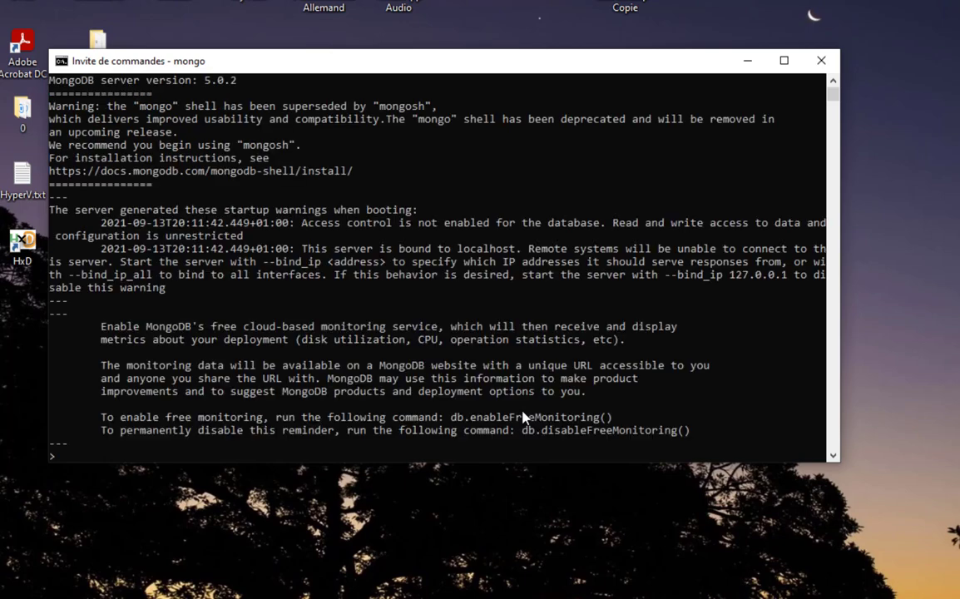
{"action": "type", "text": "cl"}
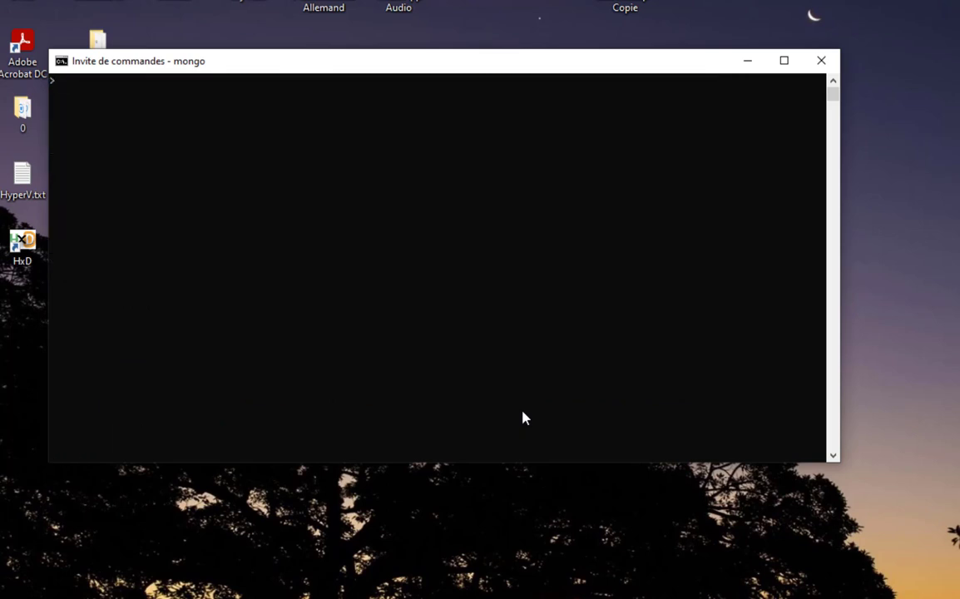
- Show the current database test and list its collections, revealing restaurants
{"action": "type", "text": "db"}
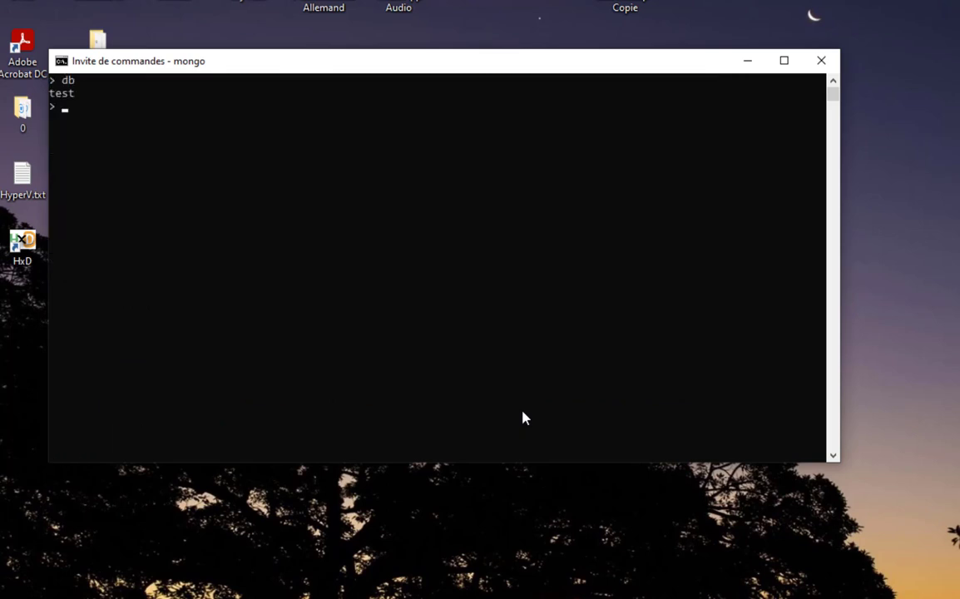
{"action": "type", "text": "show"}
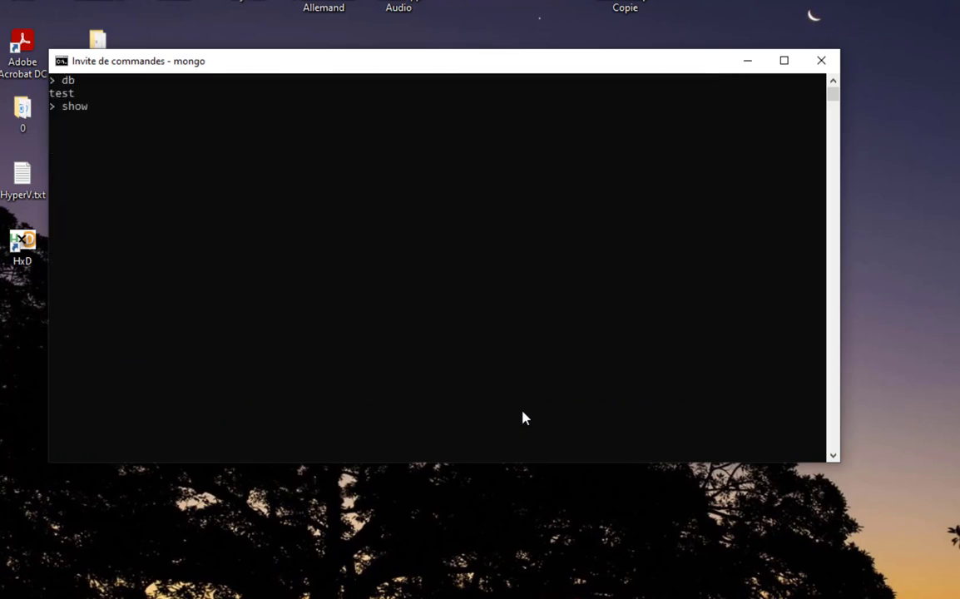
{"action": "type", "text": "collec"}
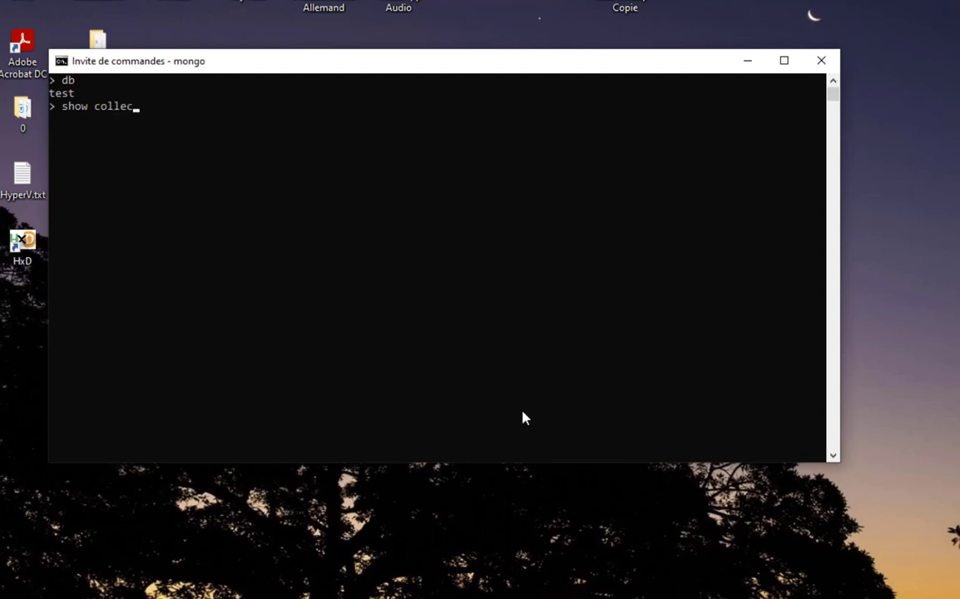
{"action": "type", "text": "tions"}
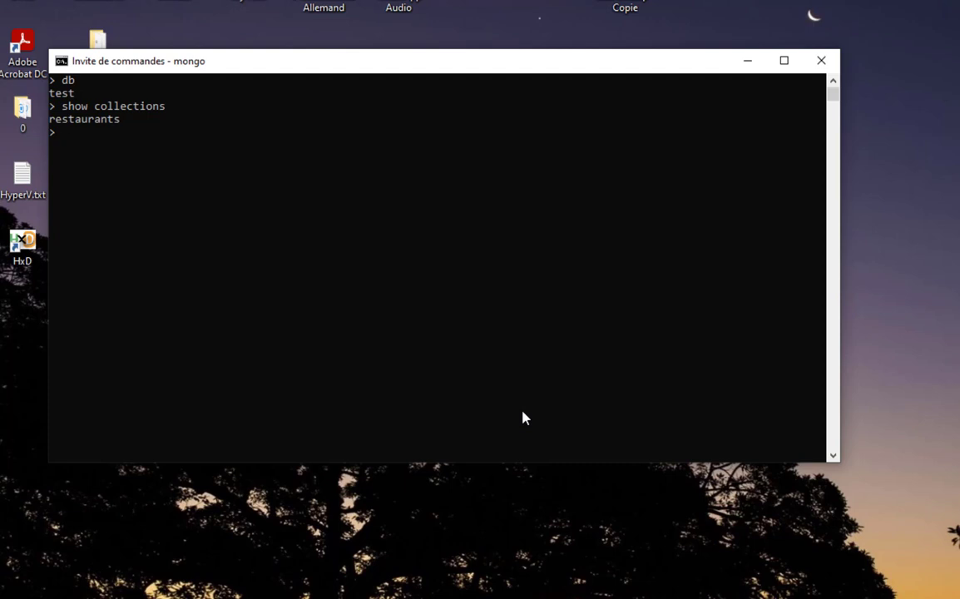
{"action": "mouse_move", "coordinate": [487, 137]}
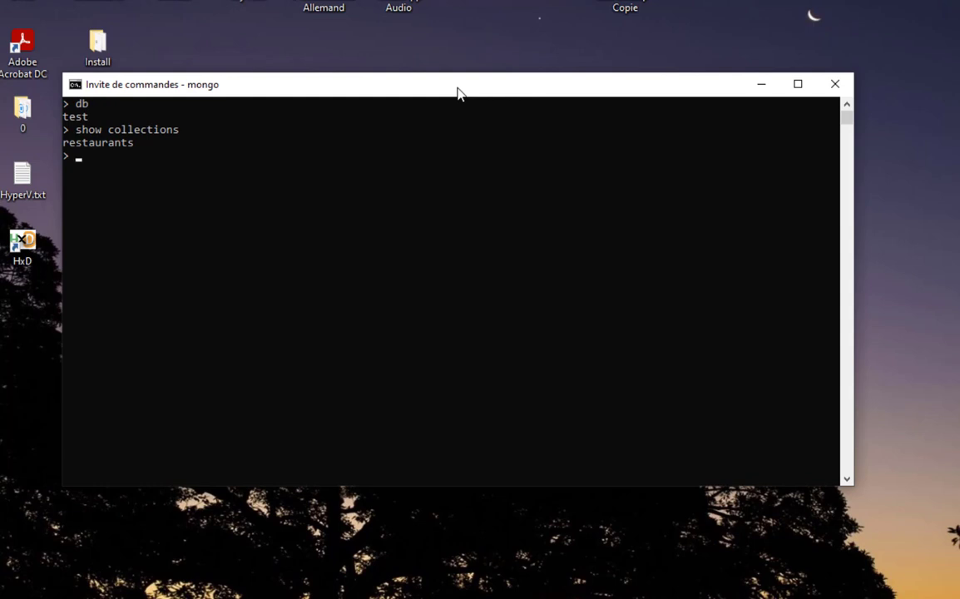
- Run db.restaurants.find().pretty() to list Franchesca, Pizzeria and Tacos documents
{"action": "type", "text": "db."}
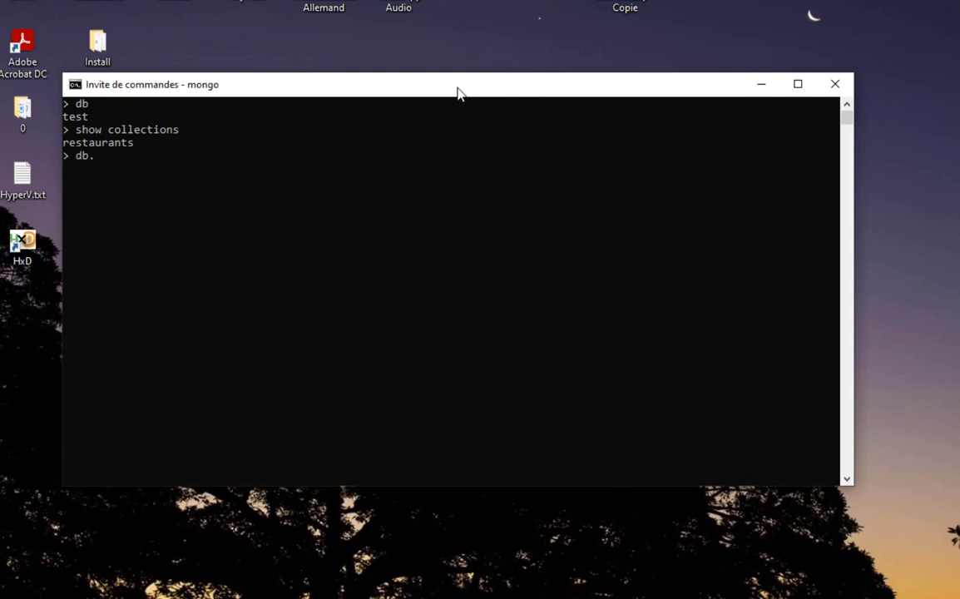
{"action": "type", "text": "restaurants"}
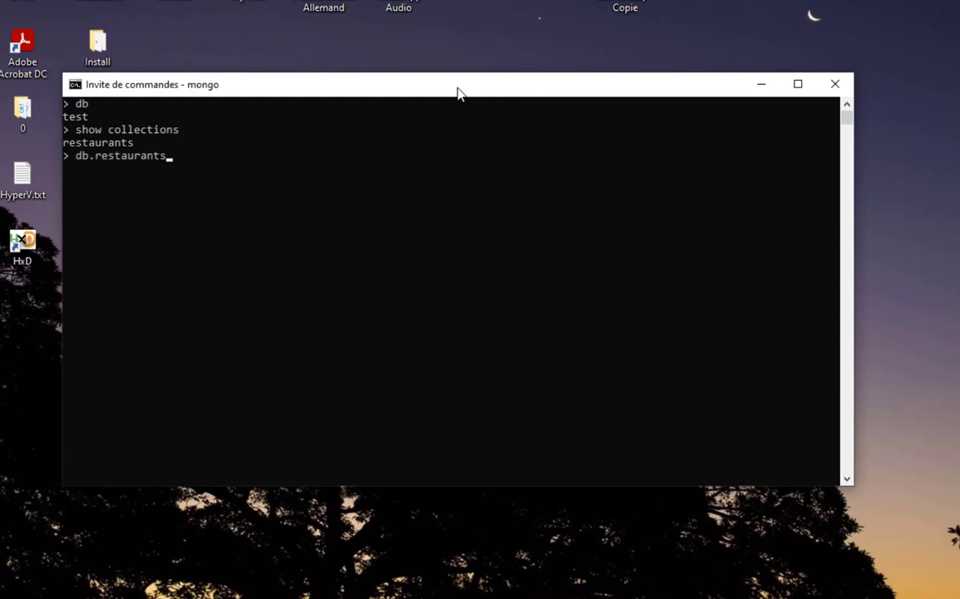
{"action": "type", "text": ".find"}
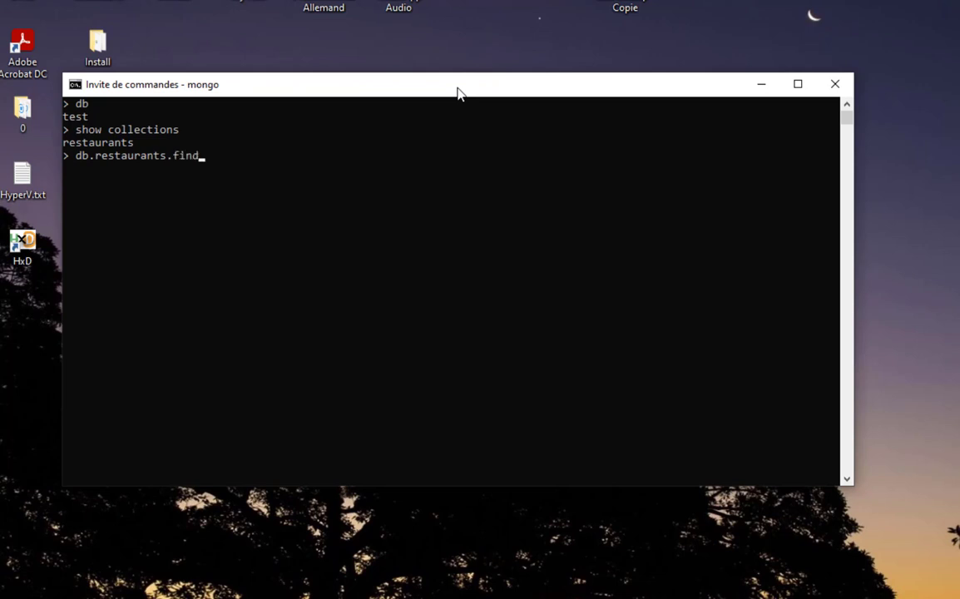
{"action": "type", "text": "()"}
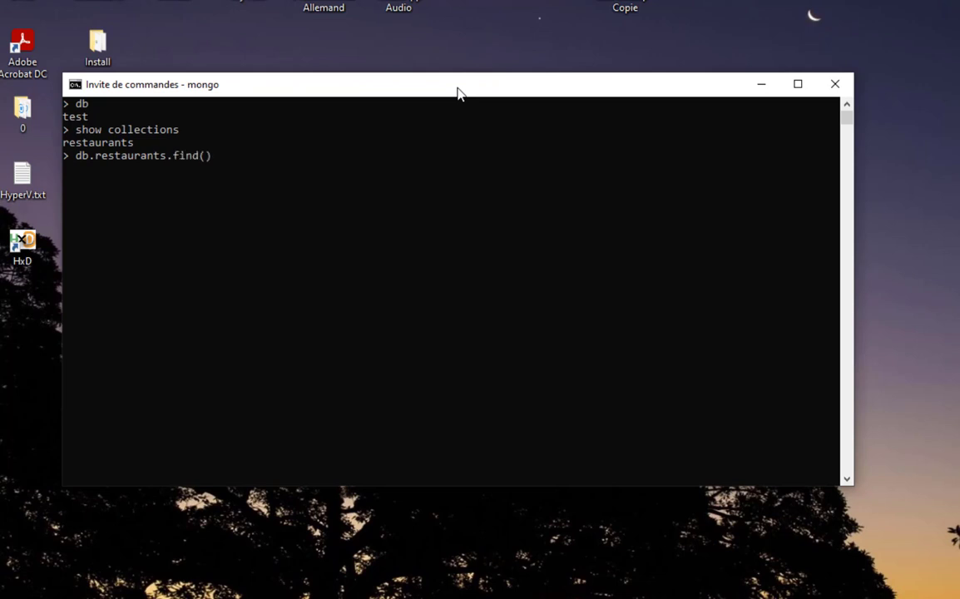
{"action": "type", "text": ".p"}
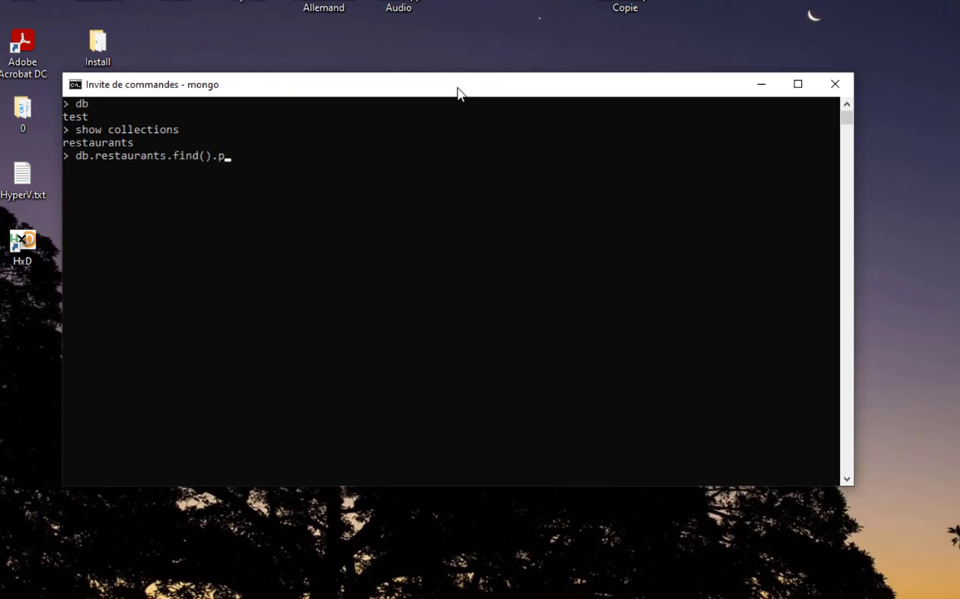
{"action": "type", "text": "retty"}
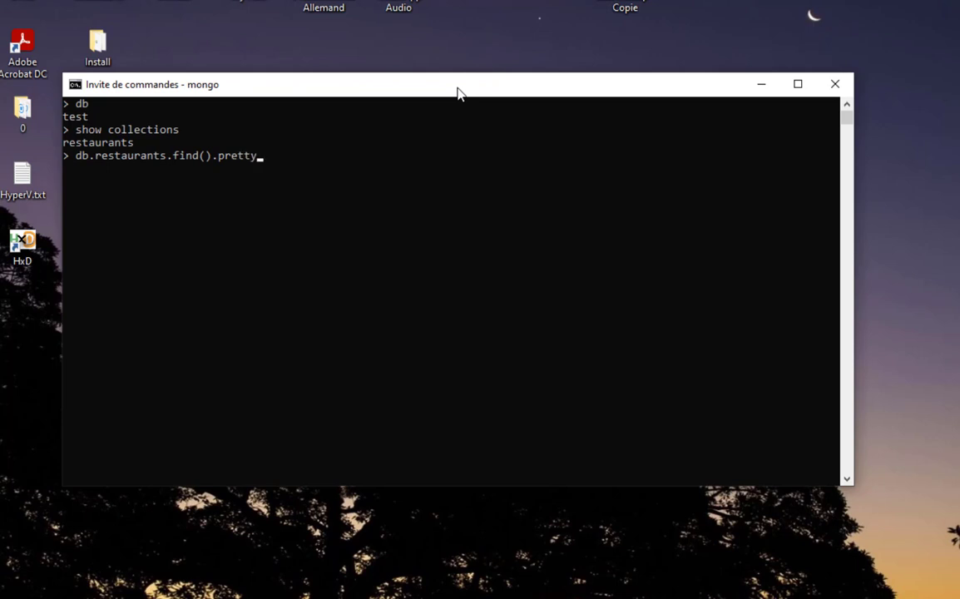
{"action": "type", "text": "()"}
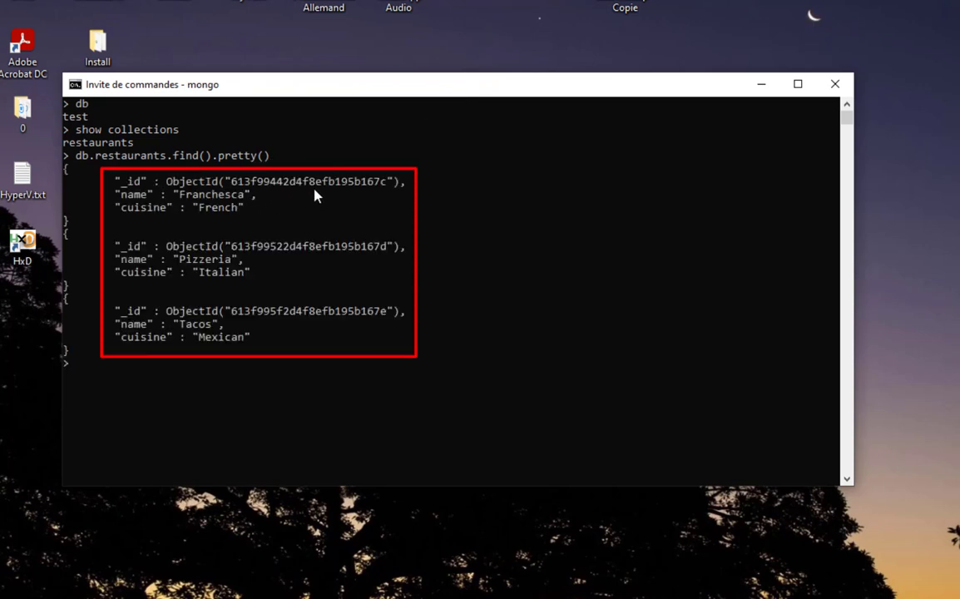
{"action": "mouse_move", "coordinate": [324, 190]}
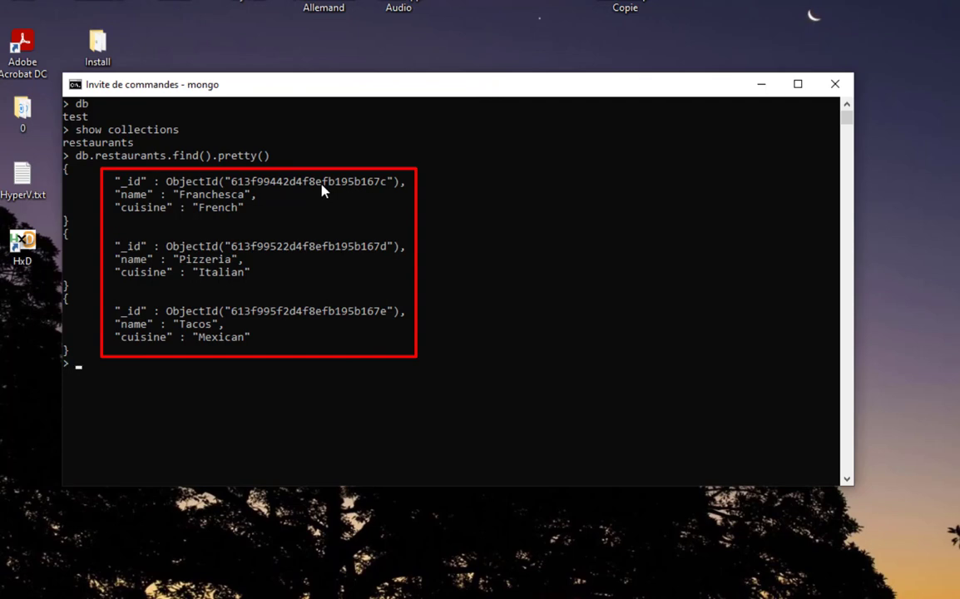
{"action": "mouse_move", "coordinate": [313, 289]}
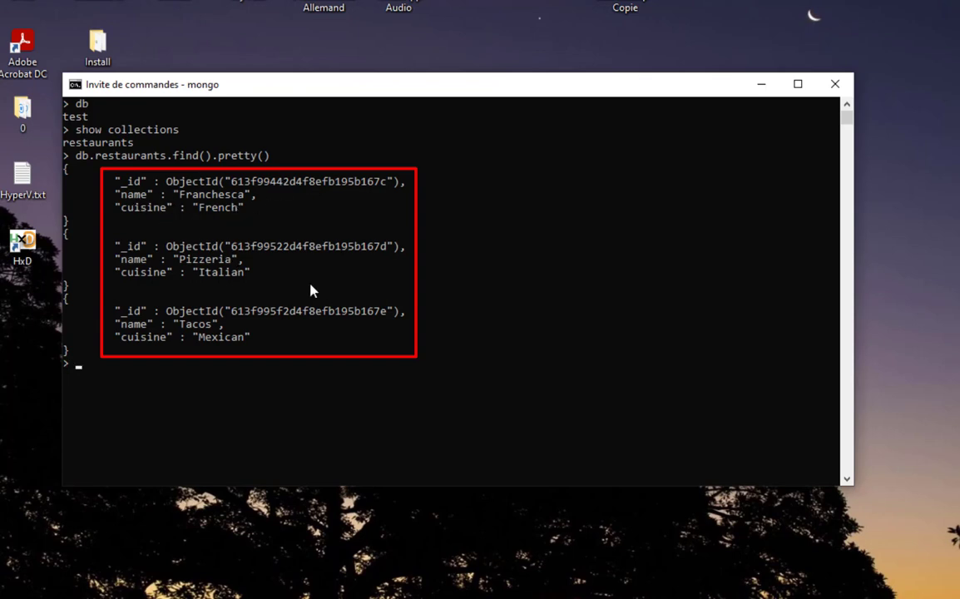
{"action": "mouse_move", "coordinate": [283, 225]}
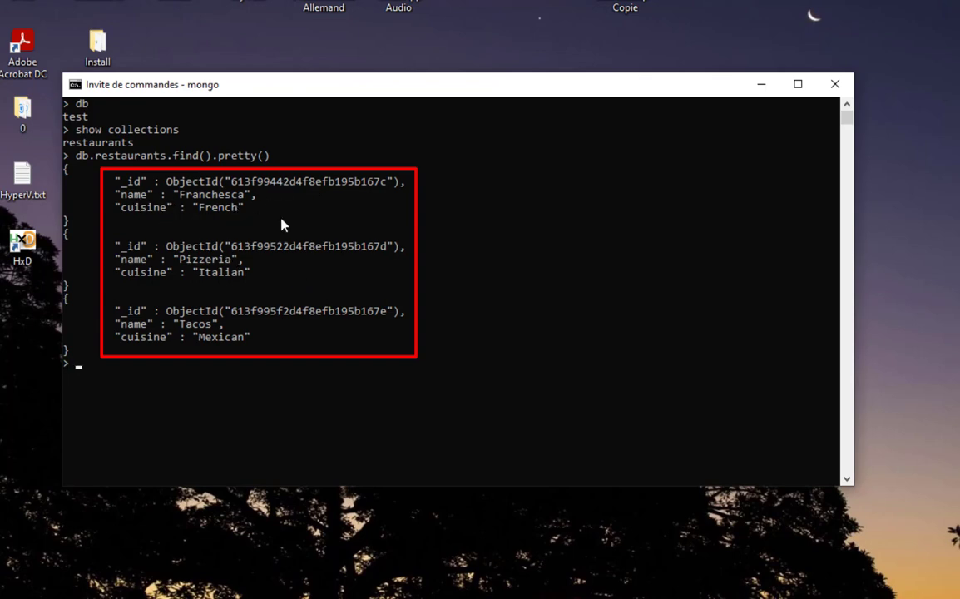
{"action": "mouse_move", "coordinate": [403, 214]}
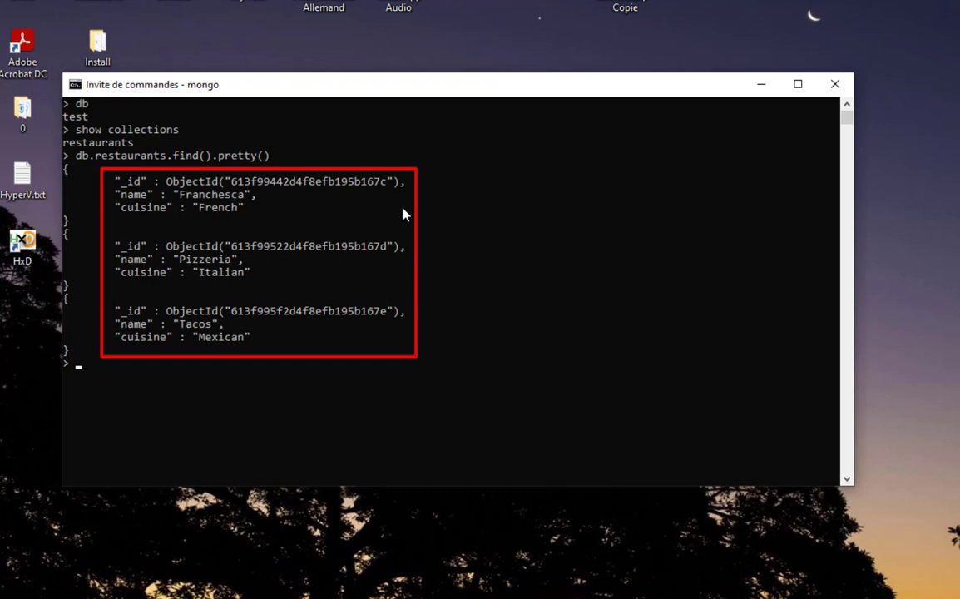
{"action": "mouse_move", "coordinate": [183, 171]}
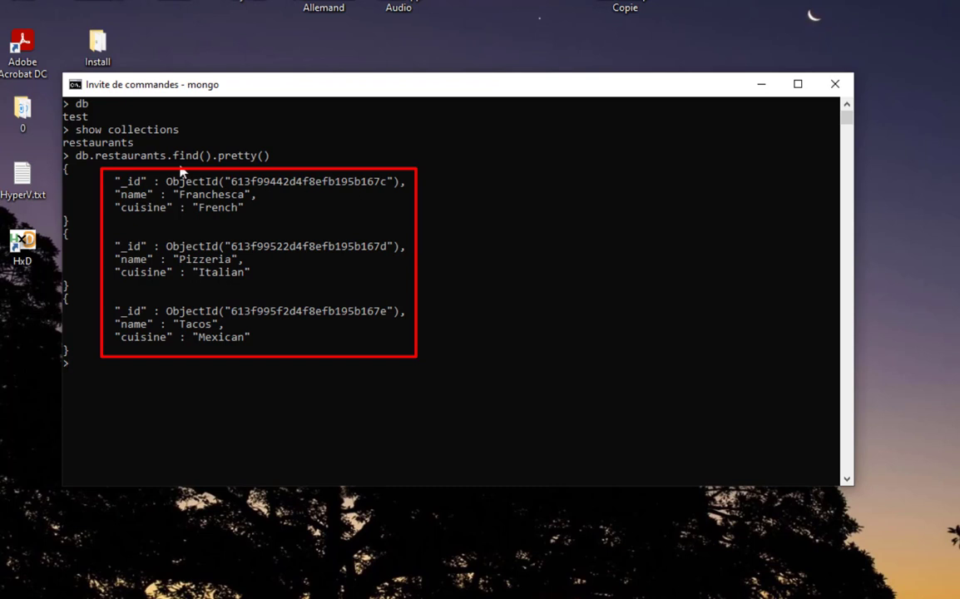
{"action": "mouse_move", "coordinate": [125, 123]}
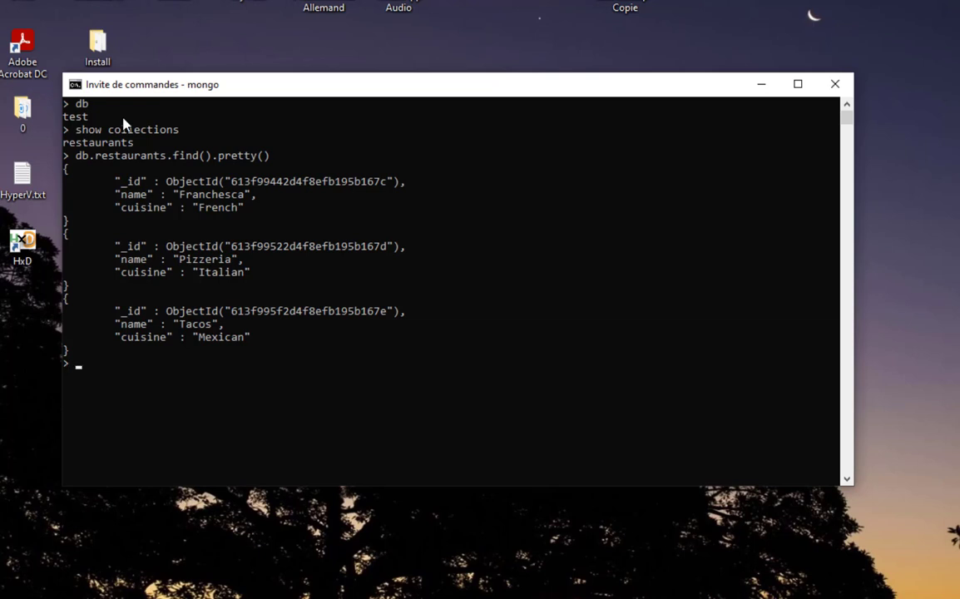
{"action": "mouse_move", "coordinate": [533, 543]}
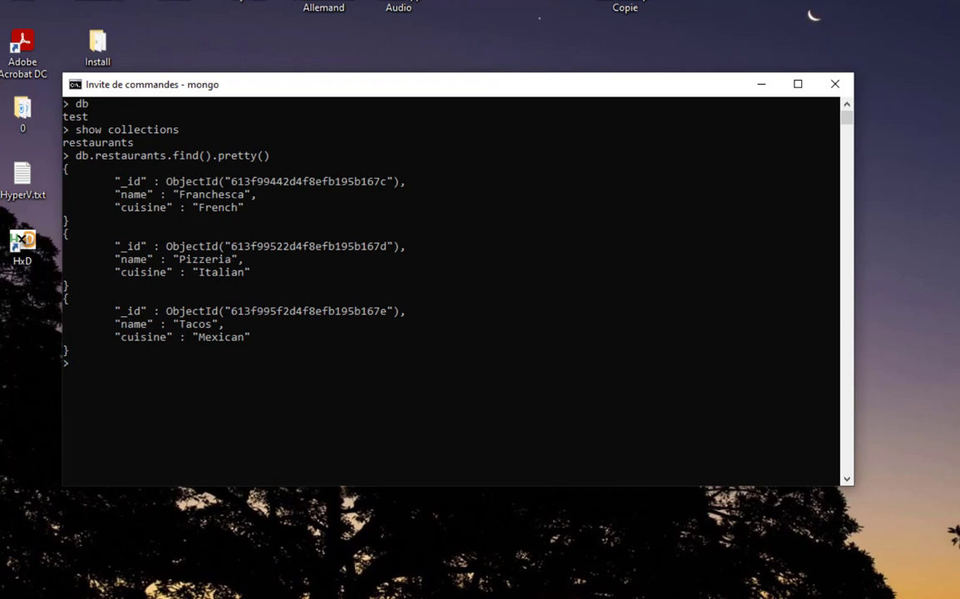
{"action": "mouse_move", "coordinate": [350, 114]}
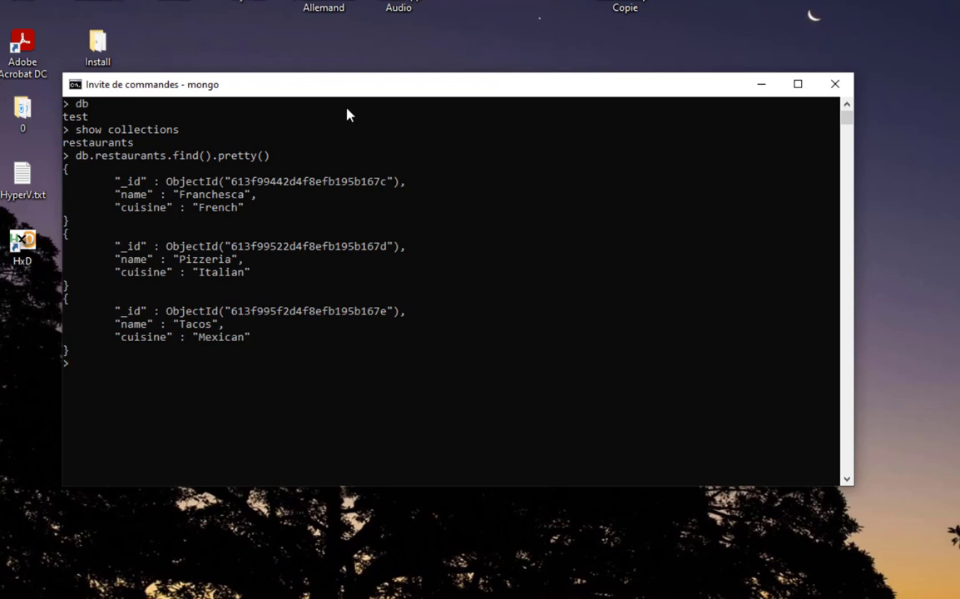
{"action": "mouse_move", "coordinate": [329, 110]}
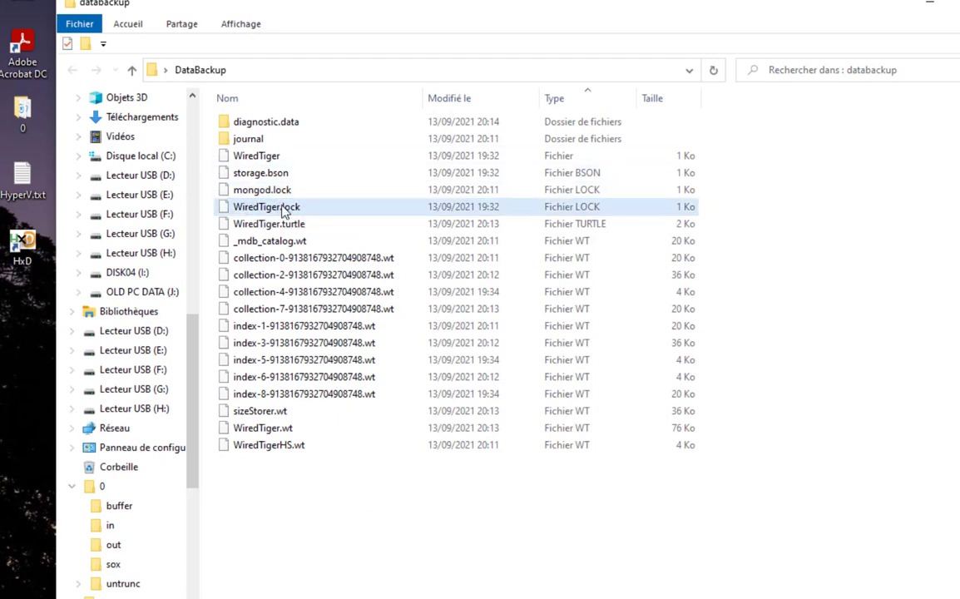
- Switch to File Explorer showing DataBackup with the regenerated mongod.lock file
{"action": "left_click", "coordinate": [256, 156]}
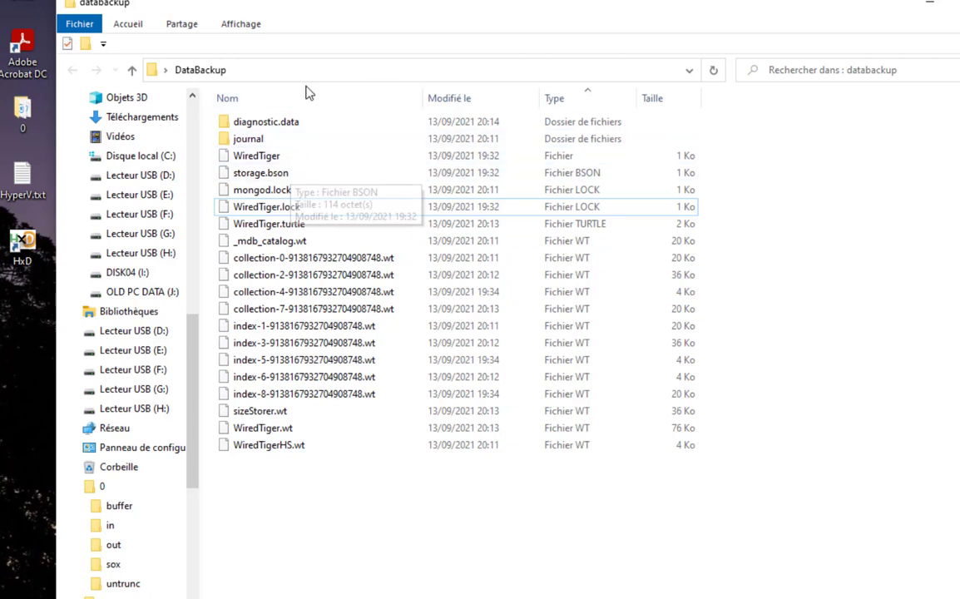
{"action": "mouse_move", "coordinate": [301, 86]}
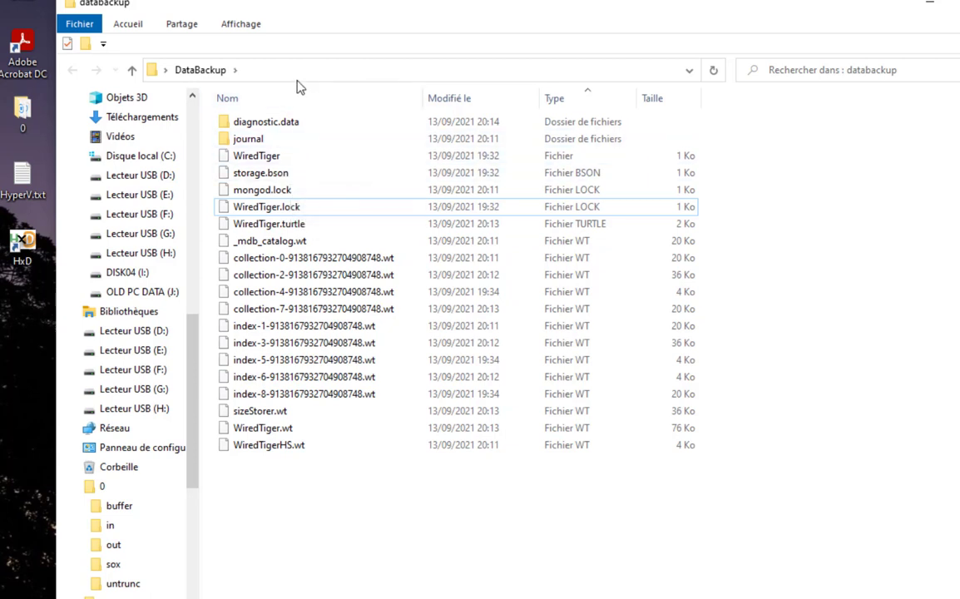